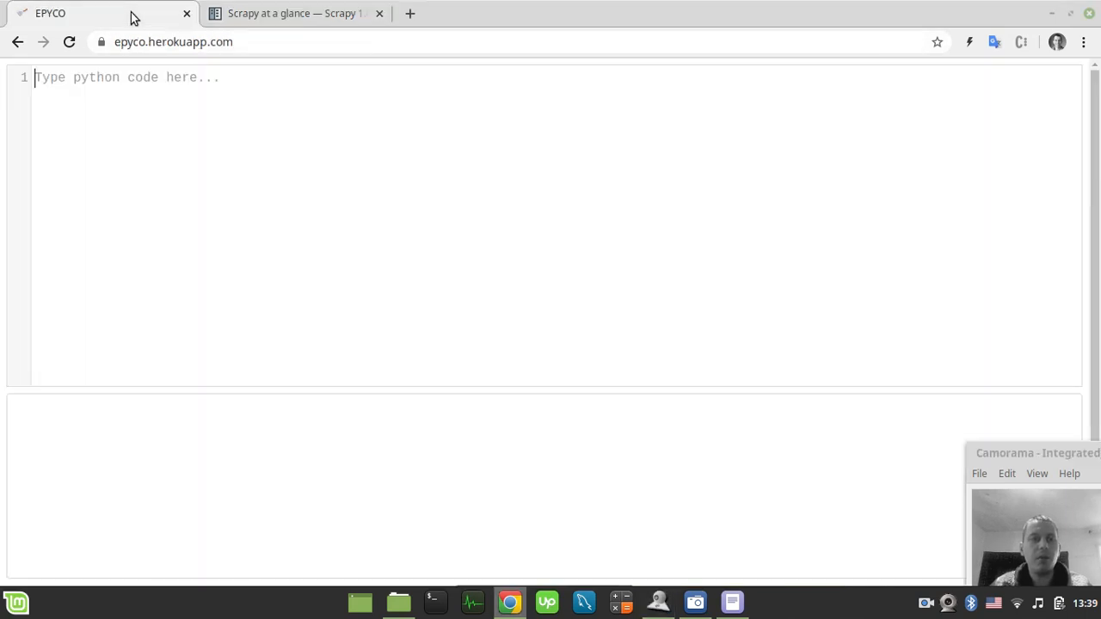
{"action": "mouse_move", "coordinate": [270, 150]}
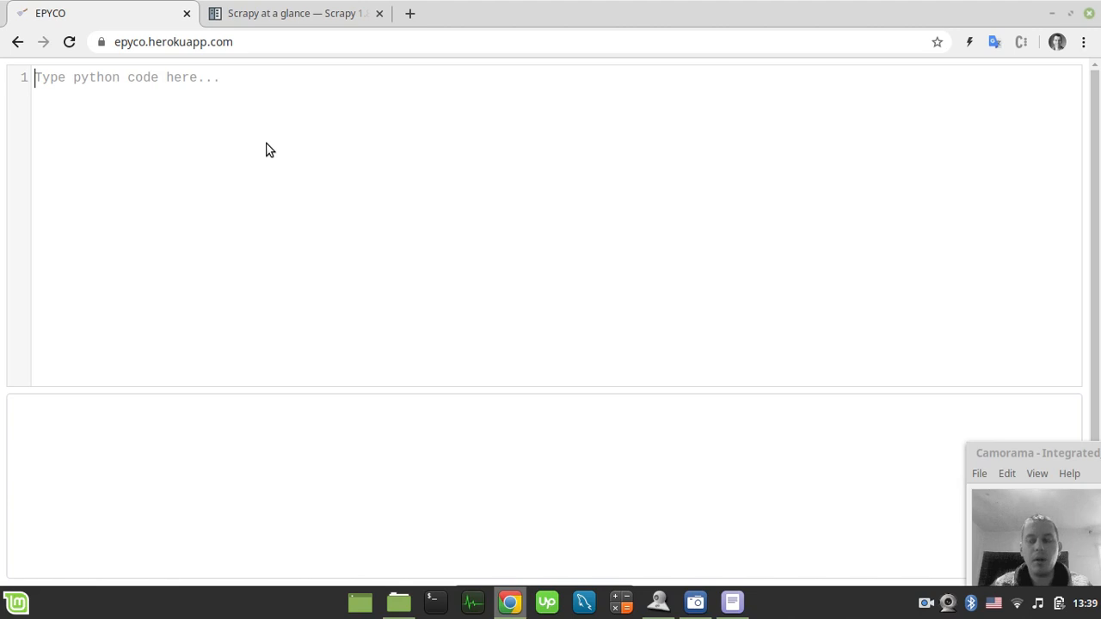
Select the QuotesSpider example code on the Scrapy at a glance page for copying.
{"action": "left_click", "coordinate": [292, 13]}
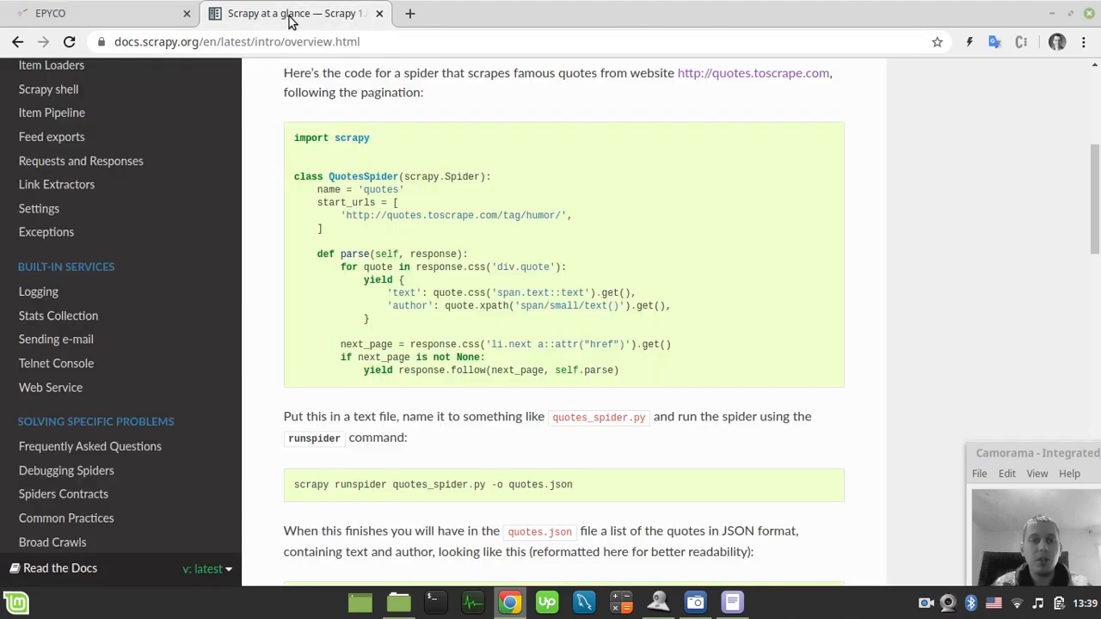
{"action": "mouse_move", "coordinate": [295, 142]}
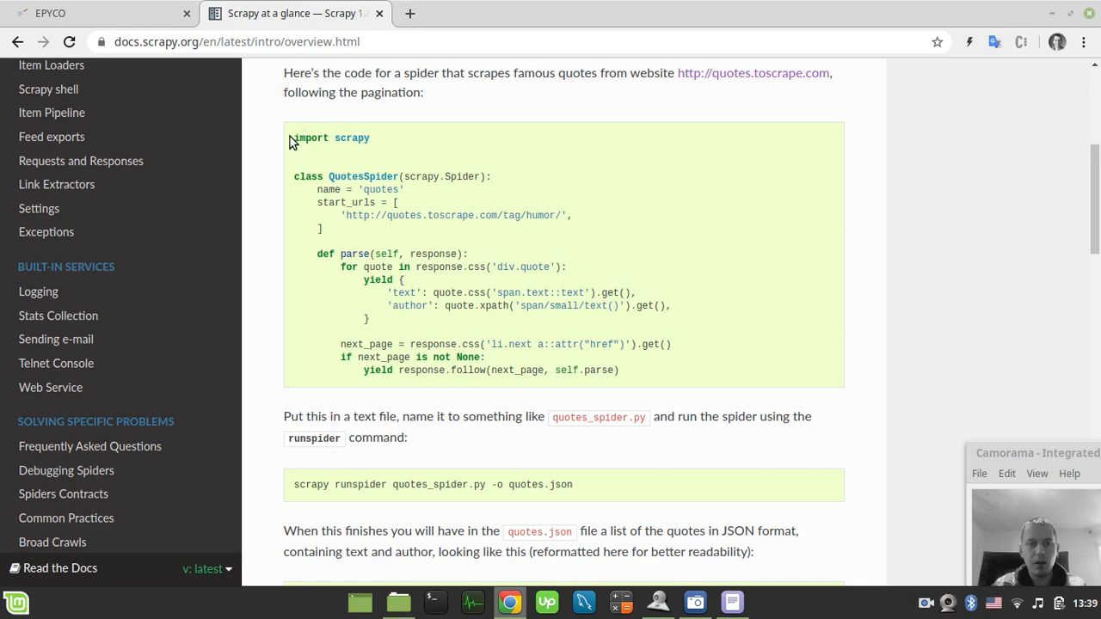
{"action": "left_click_drag", "start_coordinate": [294, 138], "coordinate": [602, 309]}
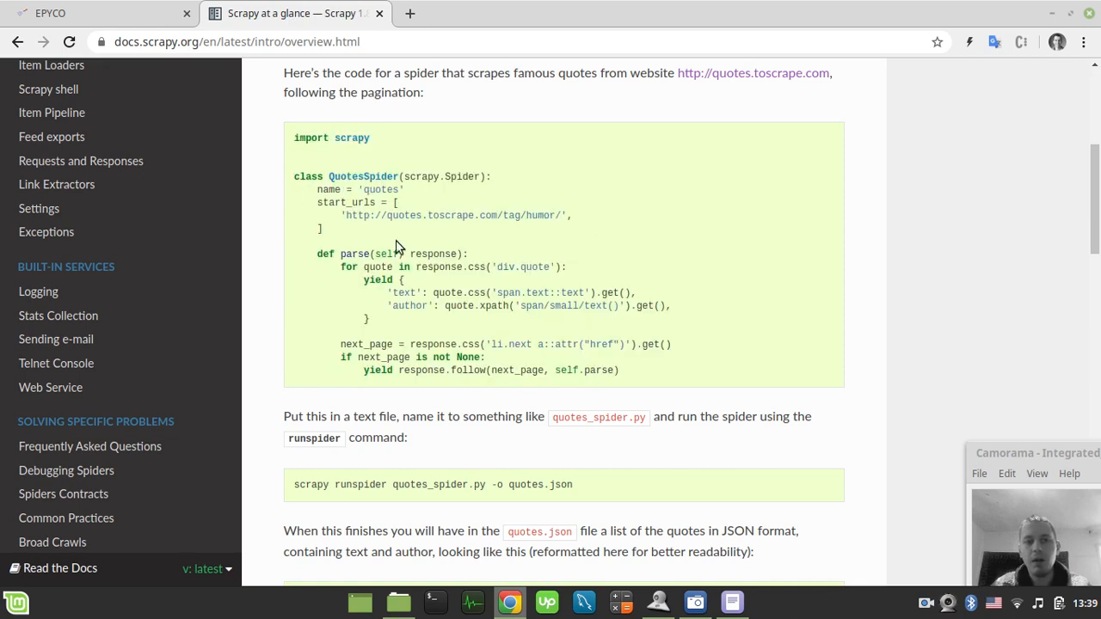
{"action": "mouse_move", "coordinate": [125, 24]}
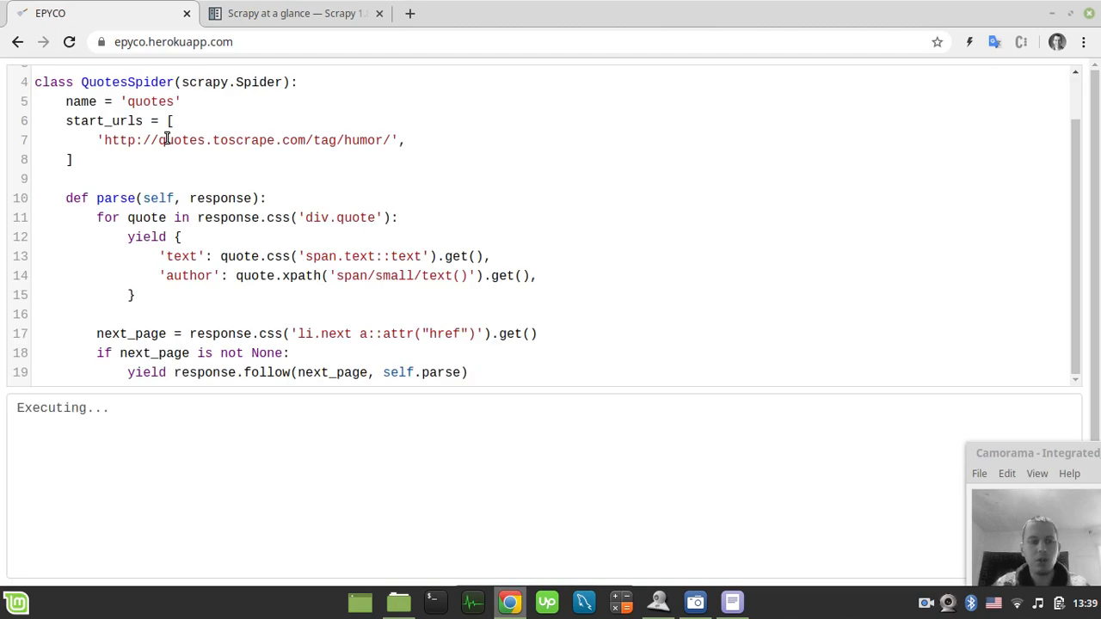
Add the import 'from scrapy.crawler import CrawlerProcess' at the top.
{"action": "scroll", "scroll_direction": "up", "scroll_amount": 3}
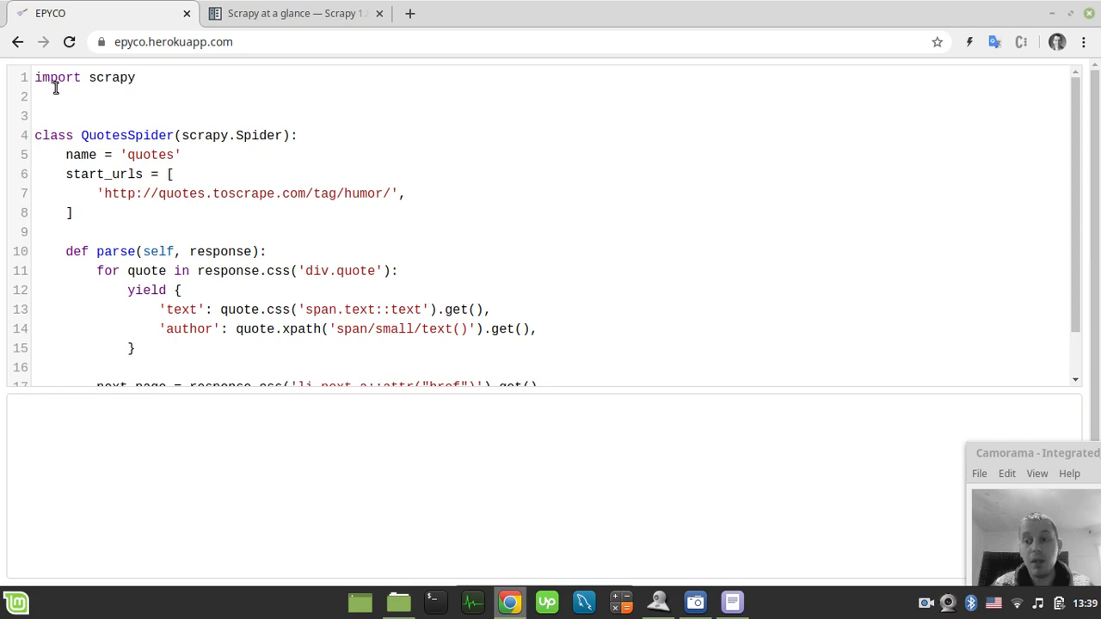
{"action": "type", "text": "f"}
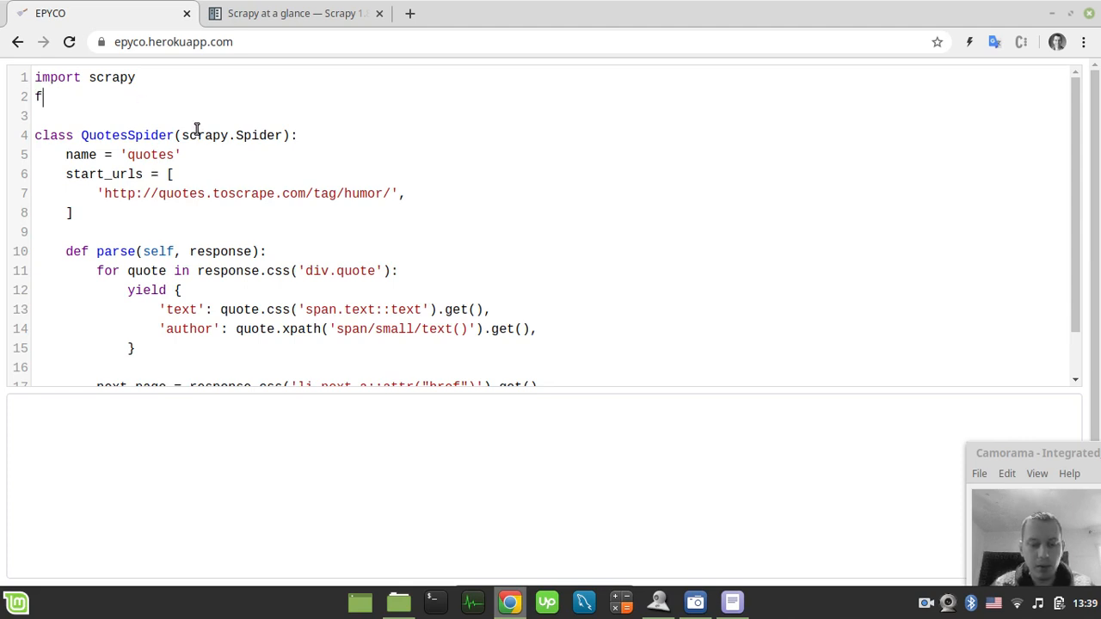
{"action": "type", "text": "rom scr"}
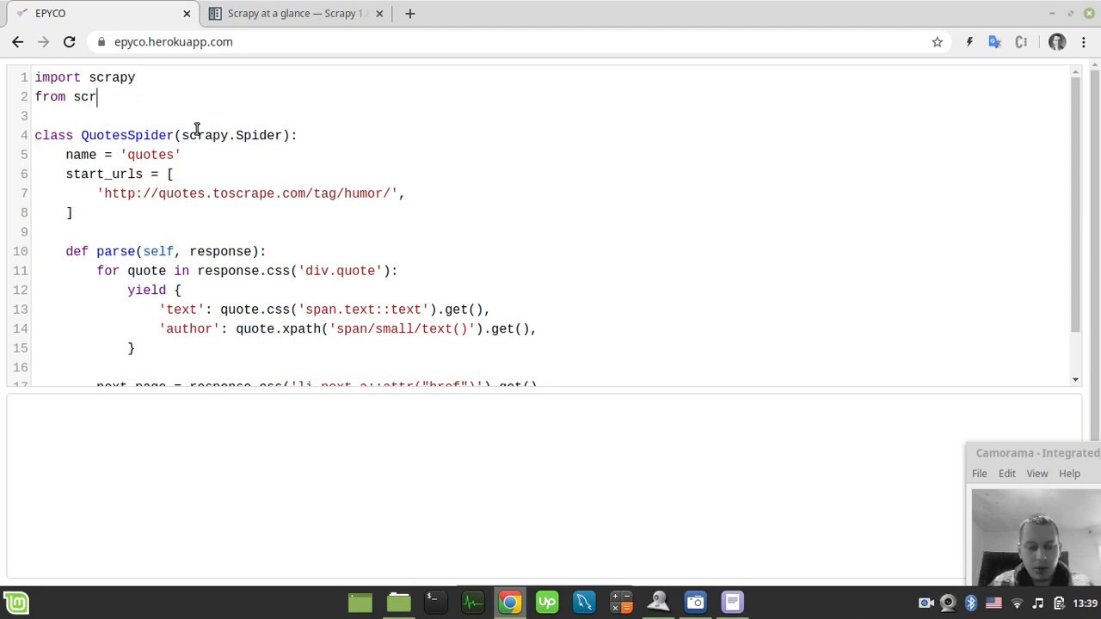
{"action": "type", "text": "apy.cra"}
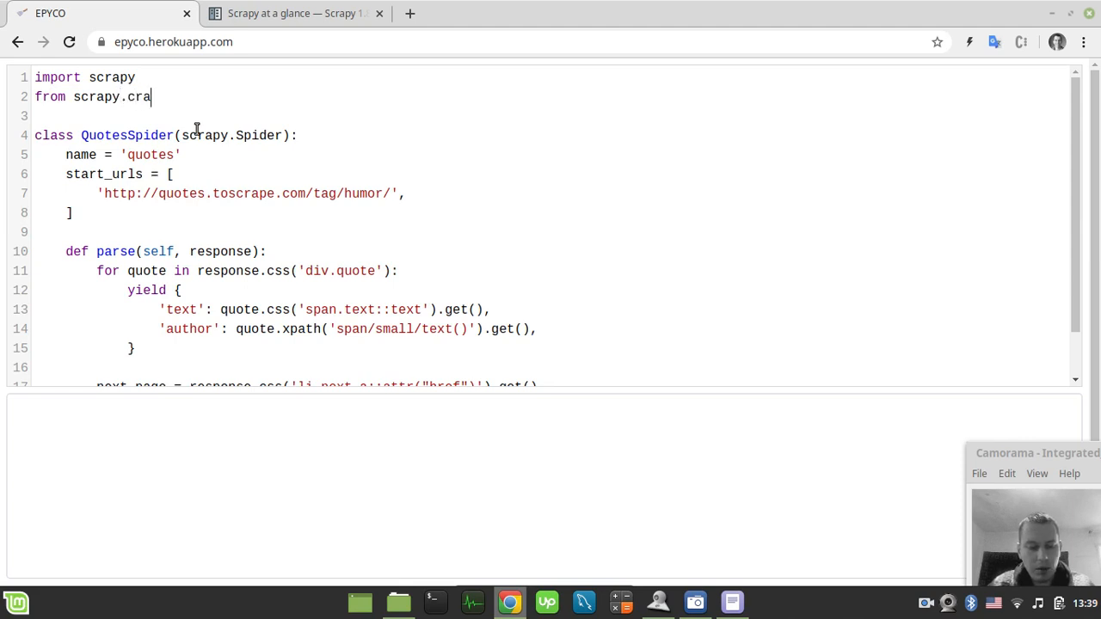
{"action": "type", "text": "wler im"}
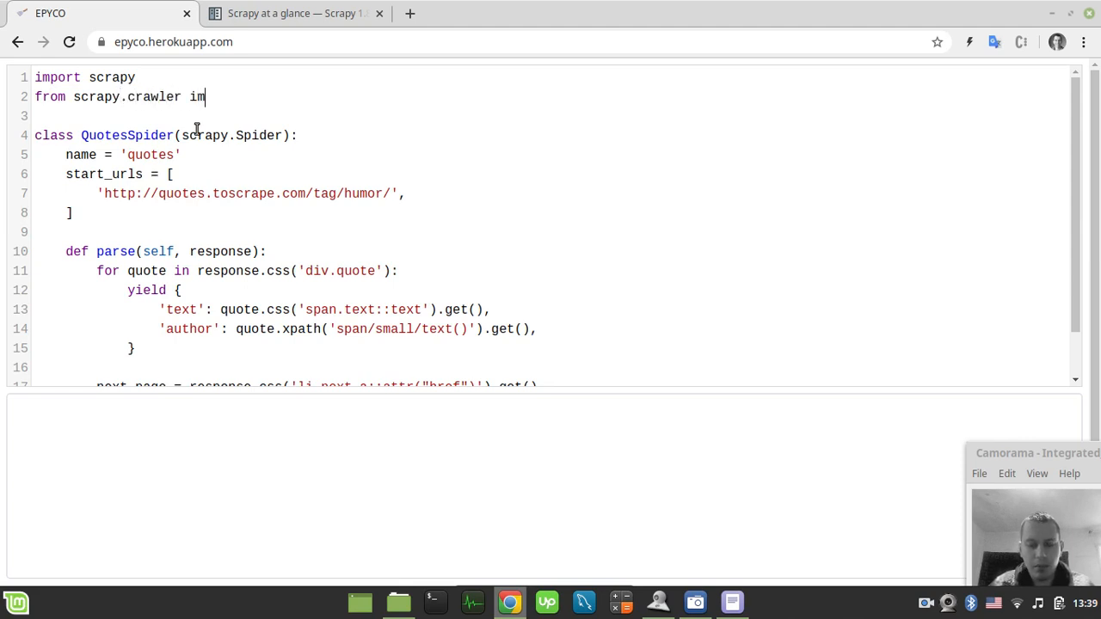
{"action": "type", "text": "port Crawle"}
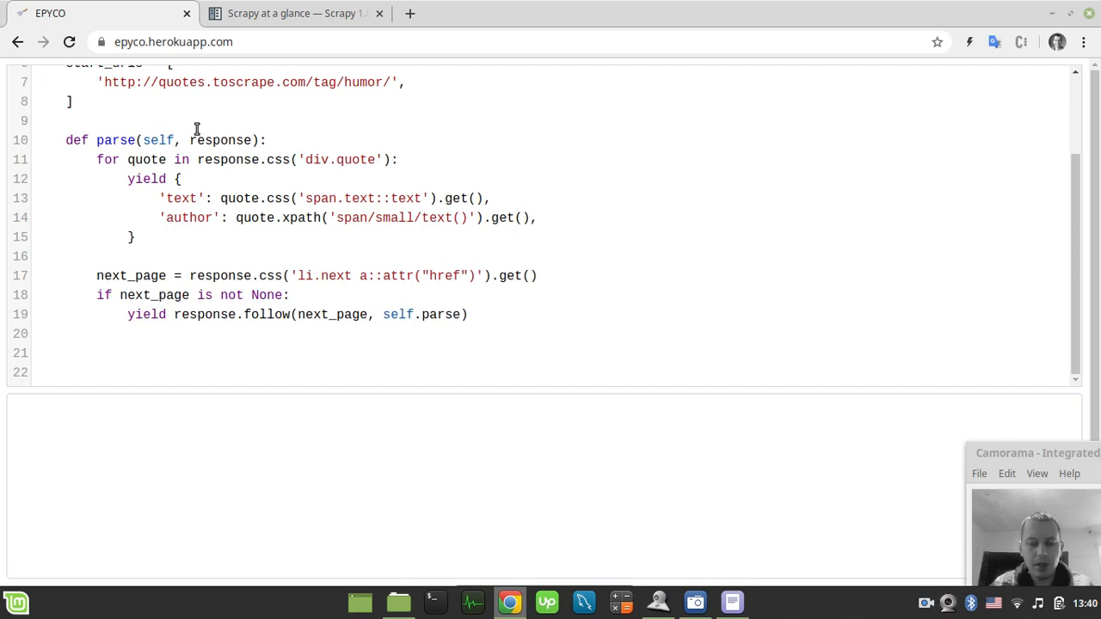
Create process = CrawlerProcess() and begin the process.crawl() call.
{"action": "type", "text": "proc"}
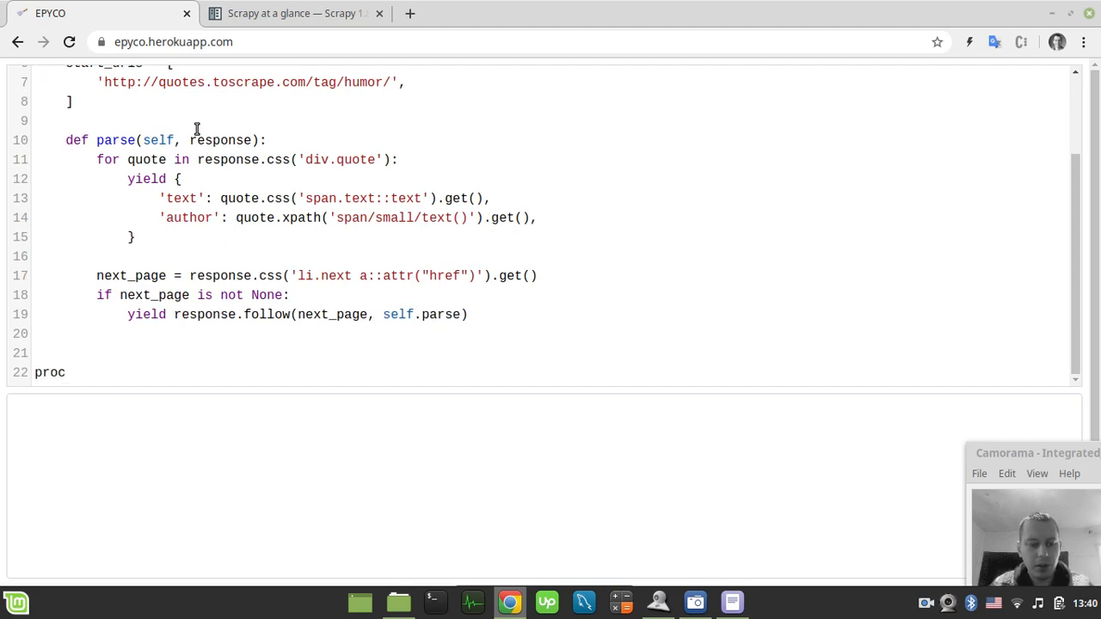
{"action": "type", "text": "ess ="}
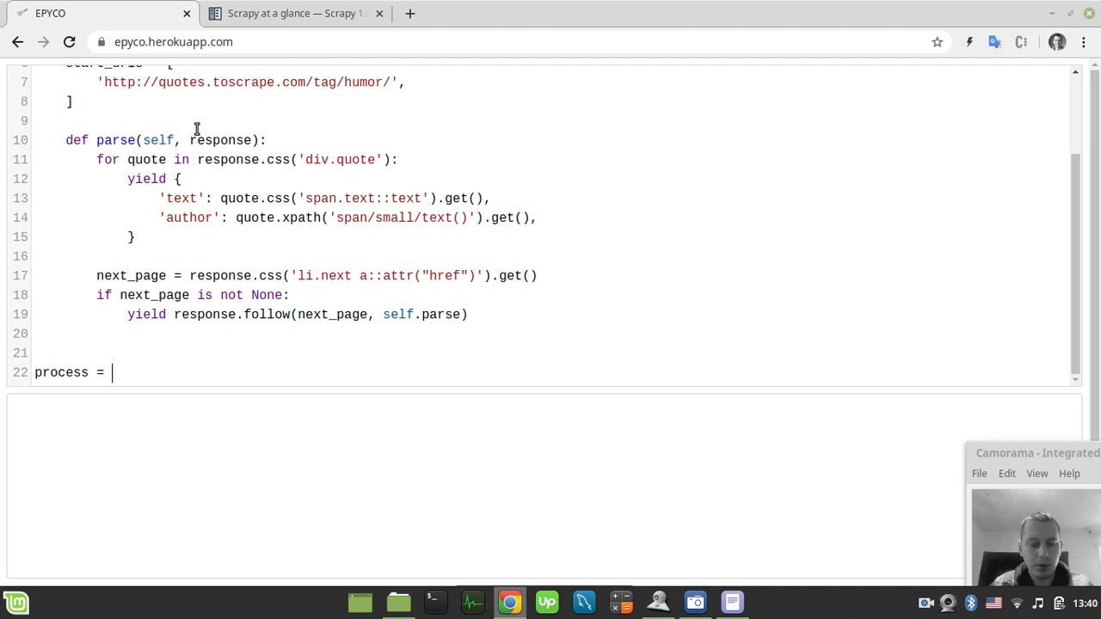
{"action": "type", "text": "Crawler"}
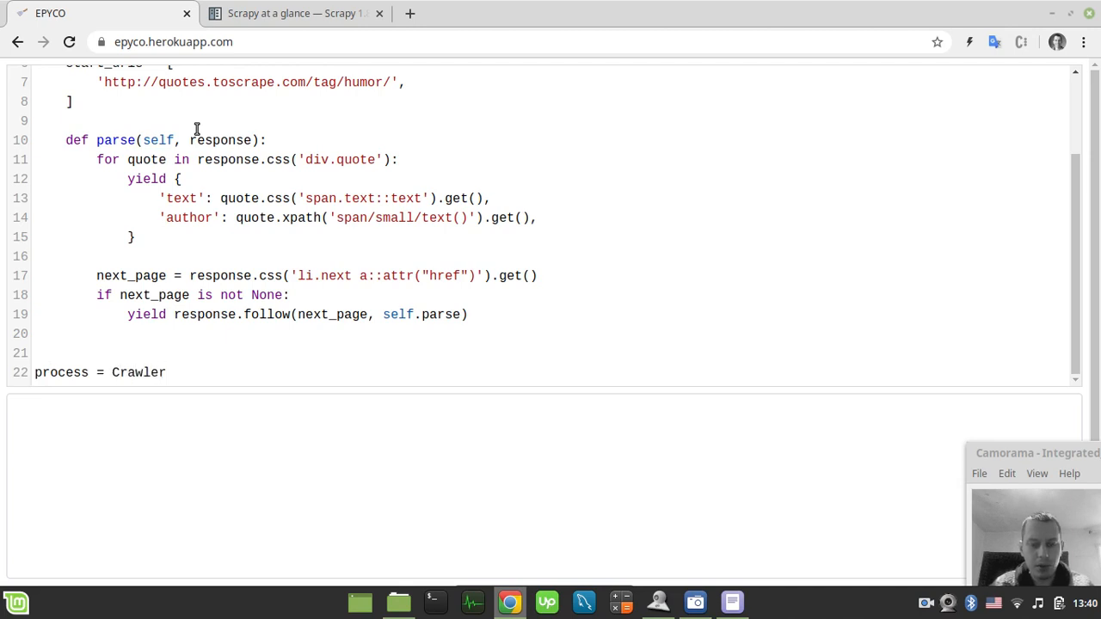
{"action": "type", "text": "Process("}
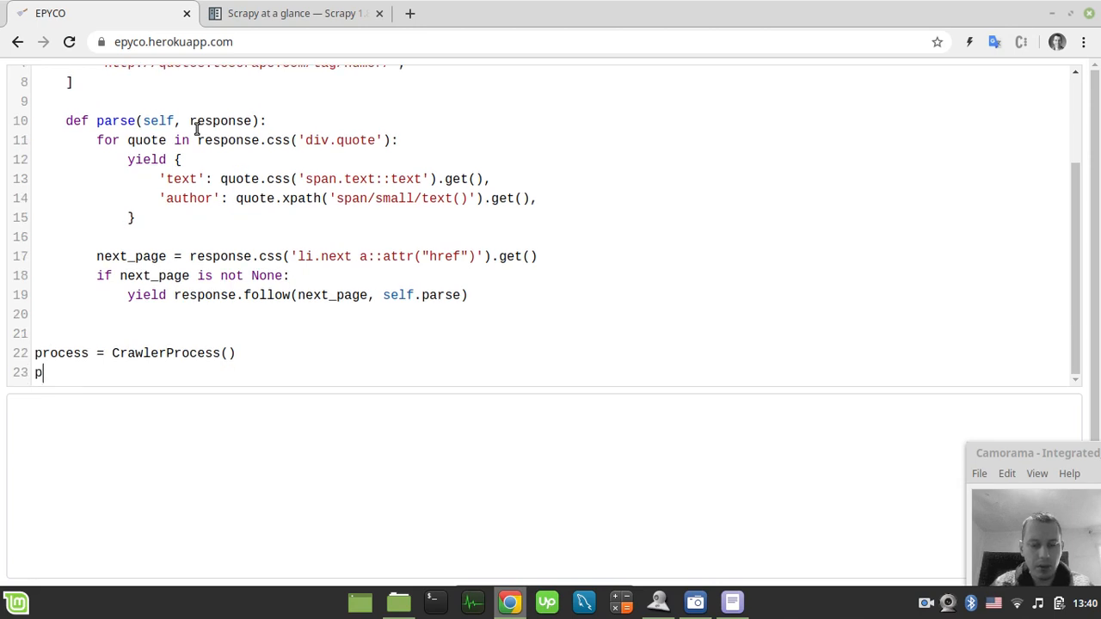
{"action": "type", "text": "rocess.craw"}
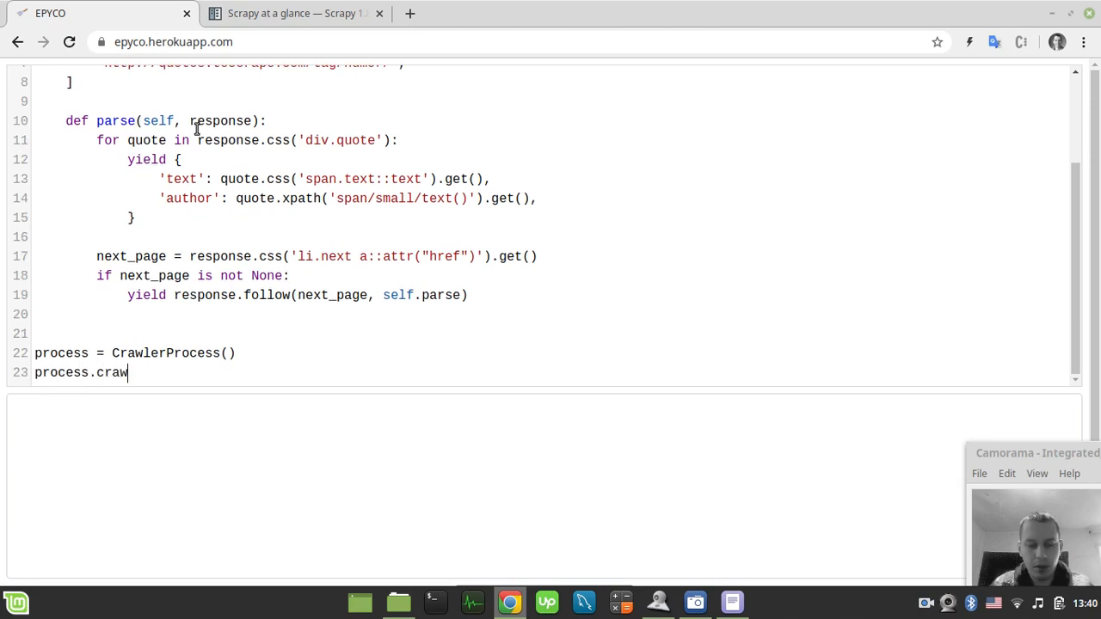
{"action": "type", "text": "l()"}
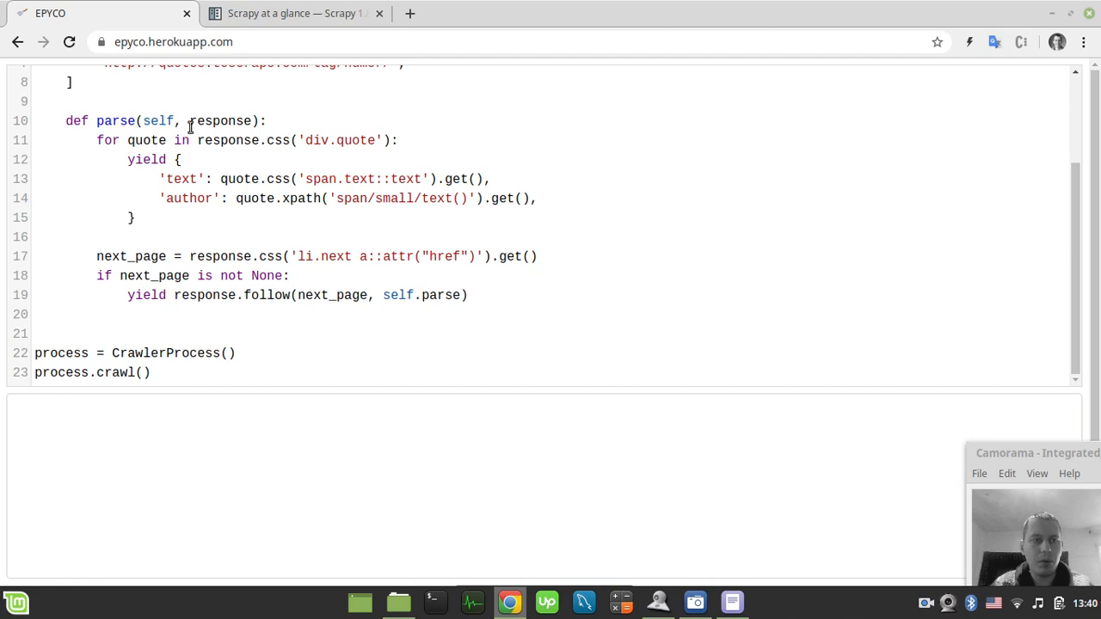
Crawl QuotesSpider, add process.start(), and begin a '# run spider' comment.
{"action": "scroll", "scroll_direction": "up", "scroll_amount": 3}
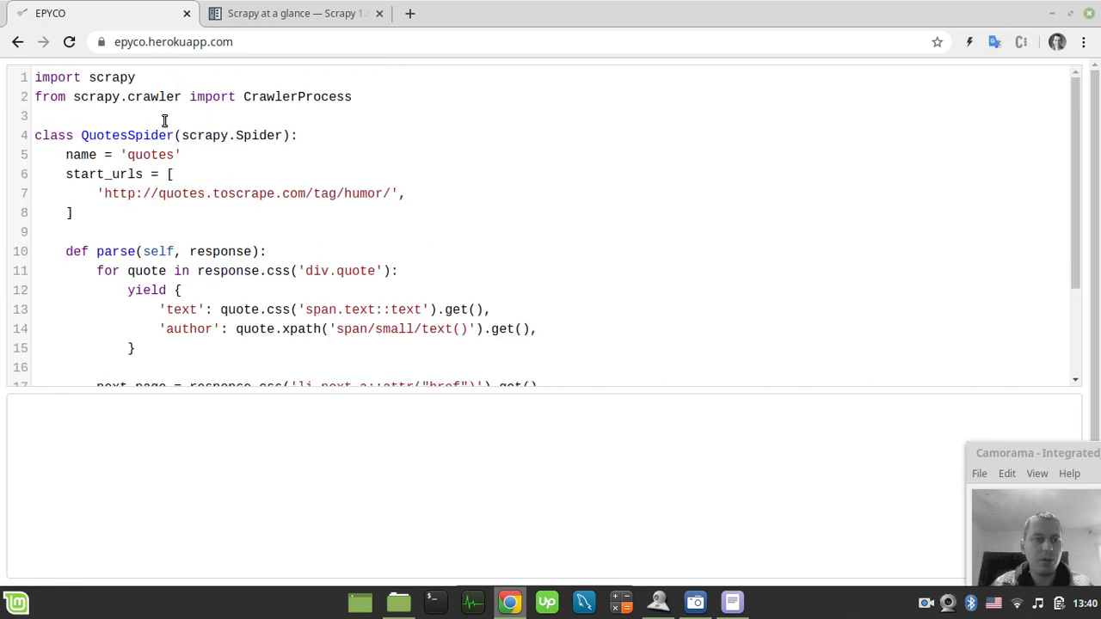
{"action": "double_click", "coordinate": [127, 135]}
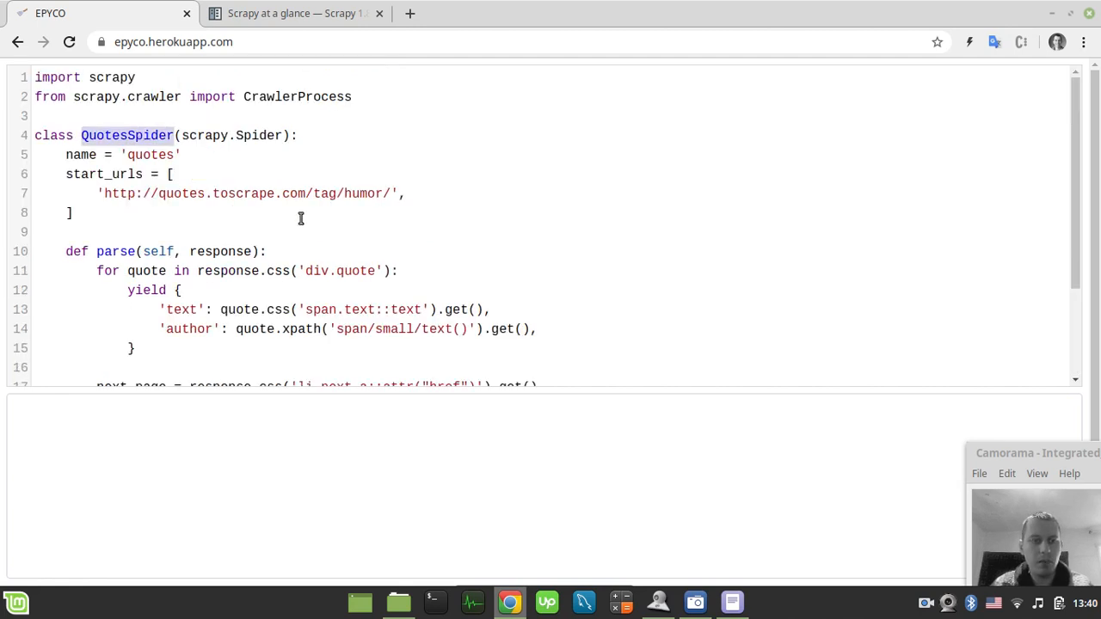
{"action": "scroll", "scroll_direction": "down", "scroll_amount": 3}
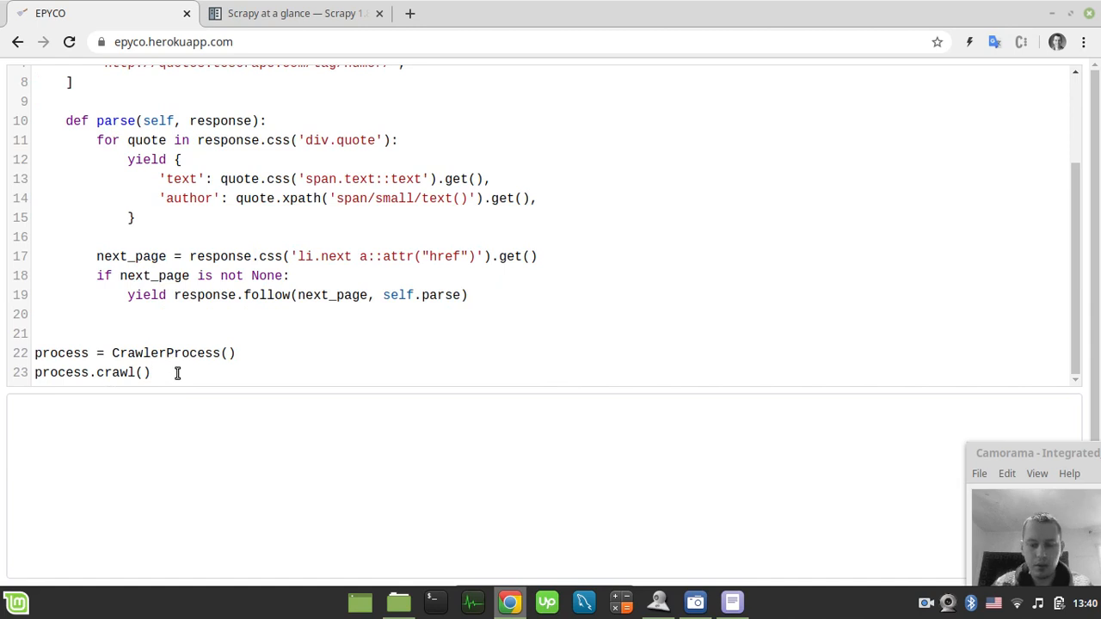
{"action": "type", "text": "QuotesSpider"}
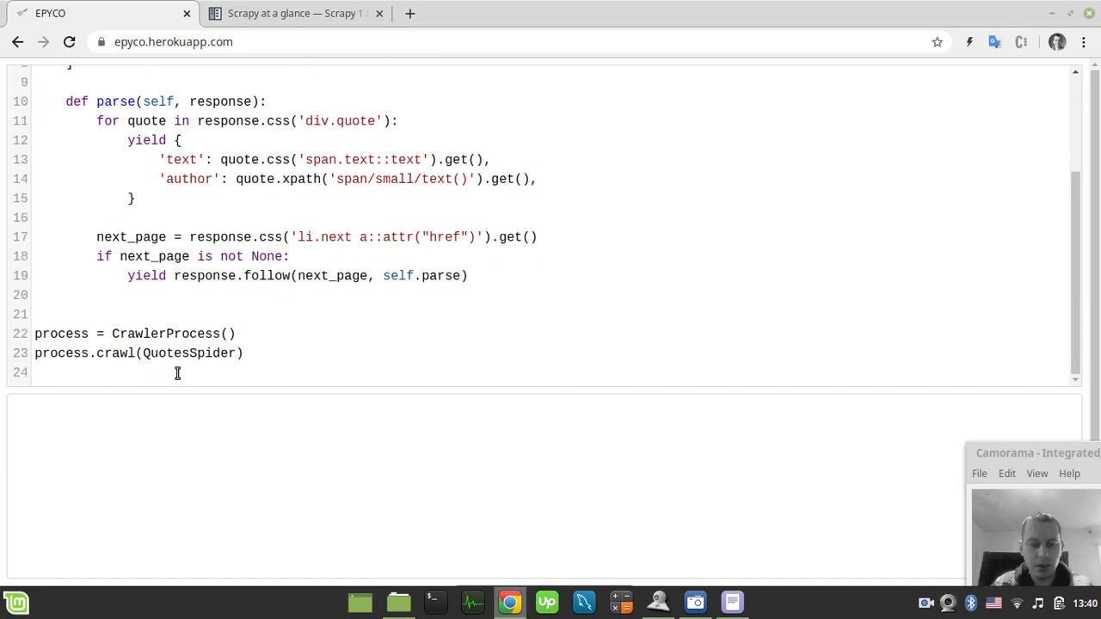
{"action": "type", "text": "process.s"}
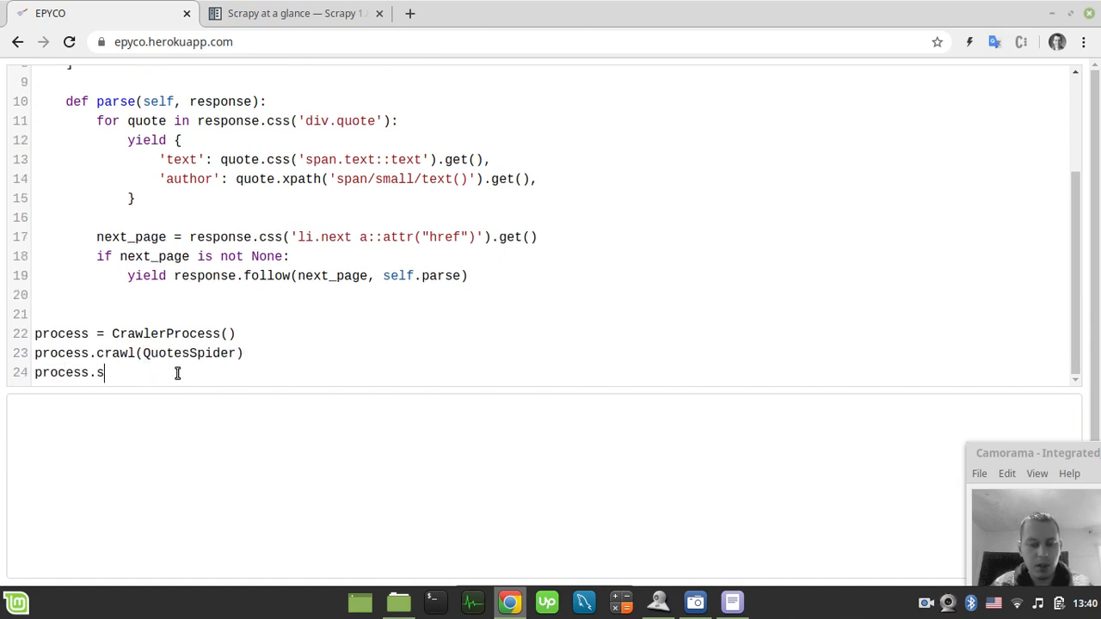
{"action": "type", "text": "tart()"}
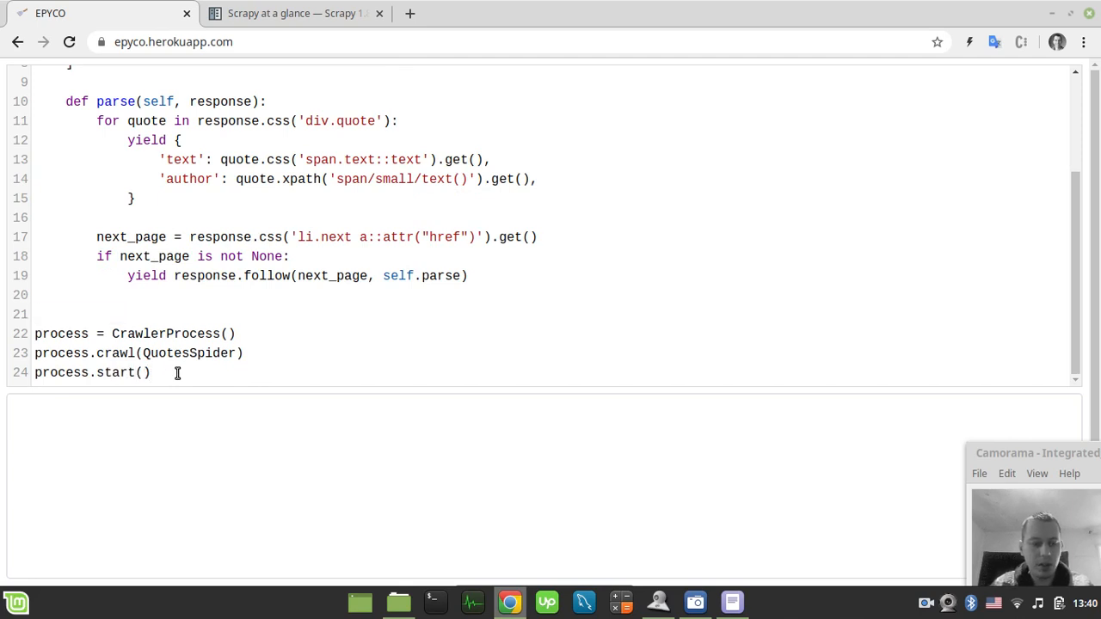
{"action": "type", "text": "# run spider"}
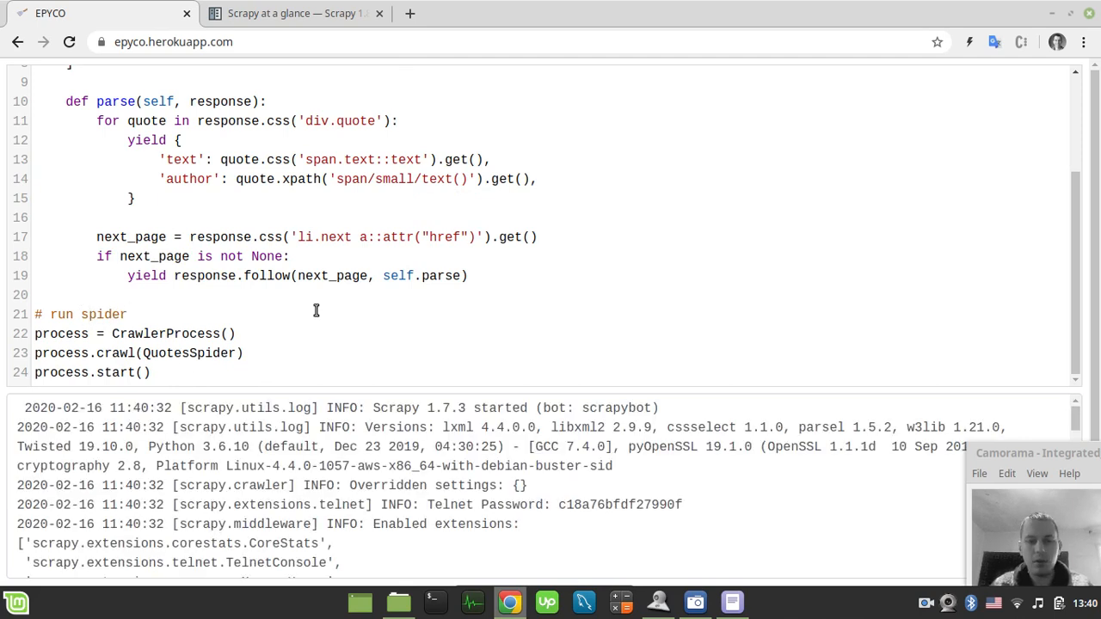
Scroll through the run output of scraped humor quotes and authors.
{"action": "scroll", "scroll_direction": "down", "scroll_amount": 3}
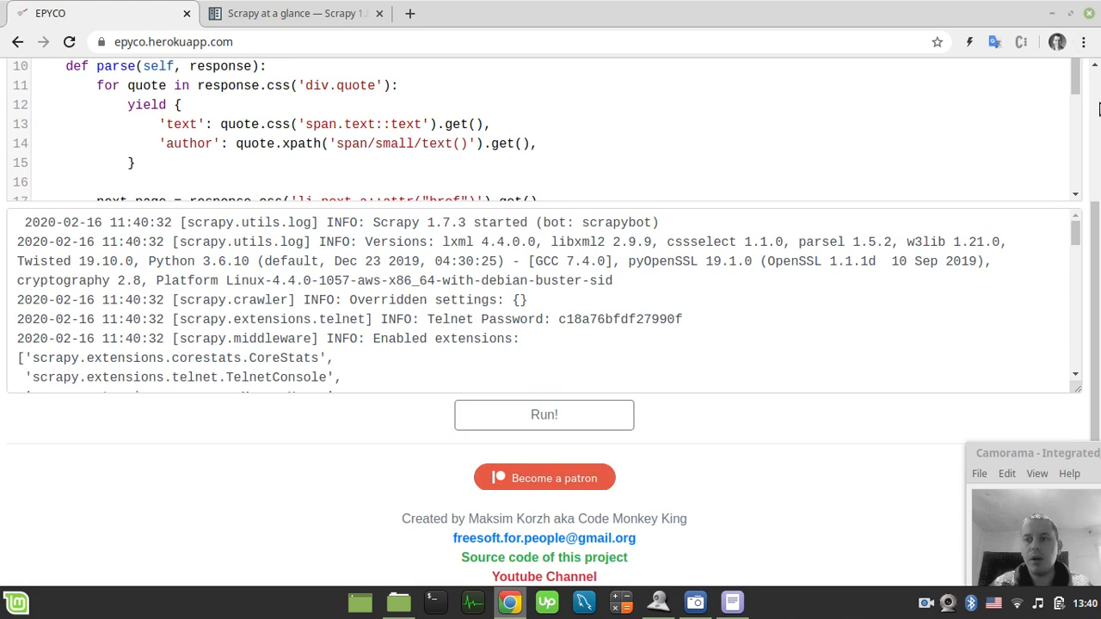
{"action": "scroll", "scroll_direction": "up", "scroll_amount": 3}
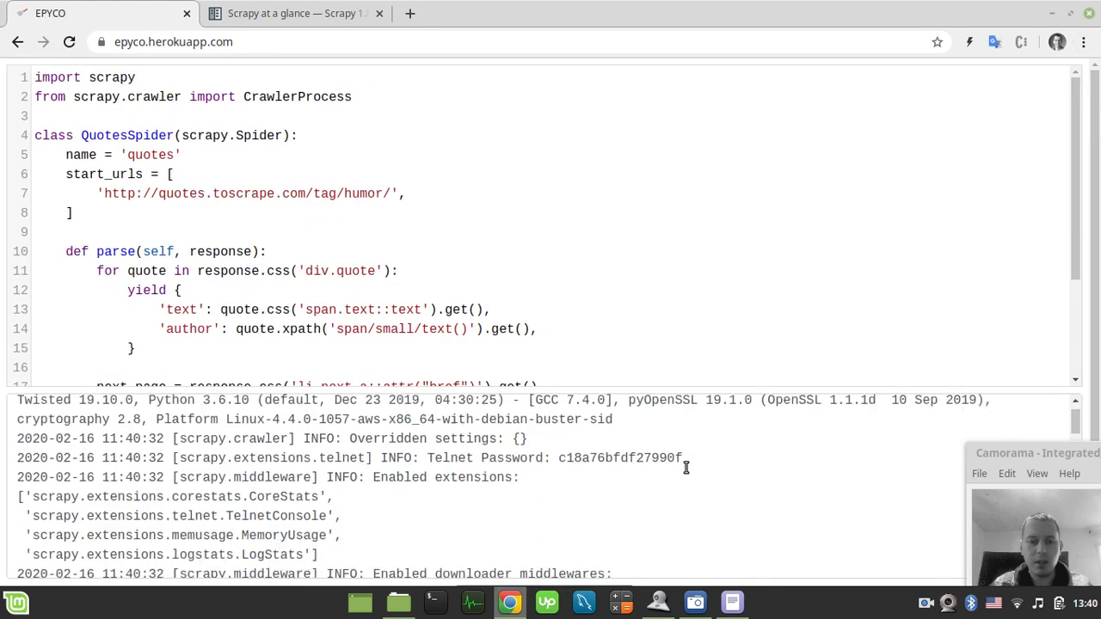
{"action": "scroll", "scroll_direction": "down", "scroll_amount": 3}
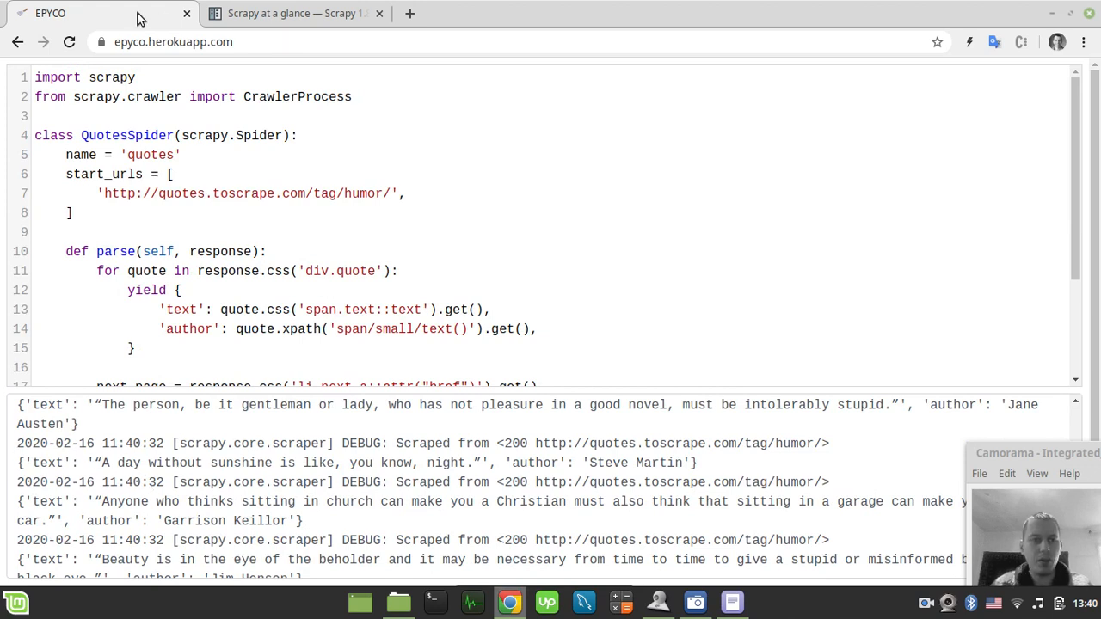
Open a second EPYCO tab and import everything from hack.
{"action": "right_click", "coordinate": [50, 13]}
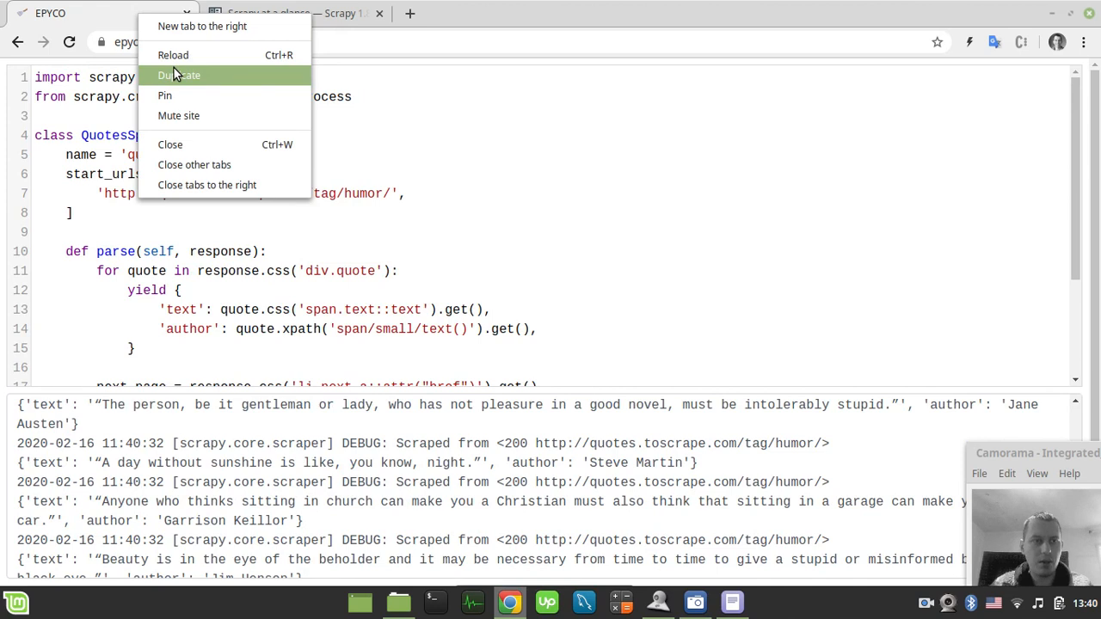
{"action": "left_click", "coordinate": [179, 75]}
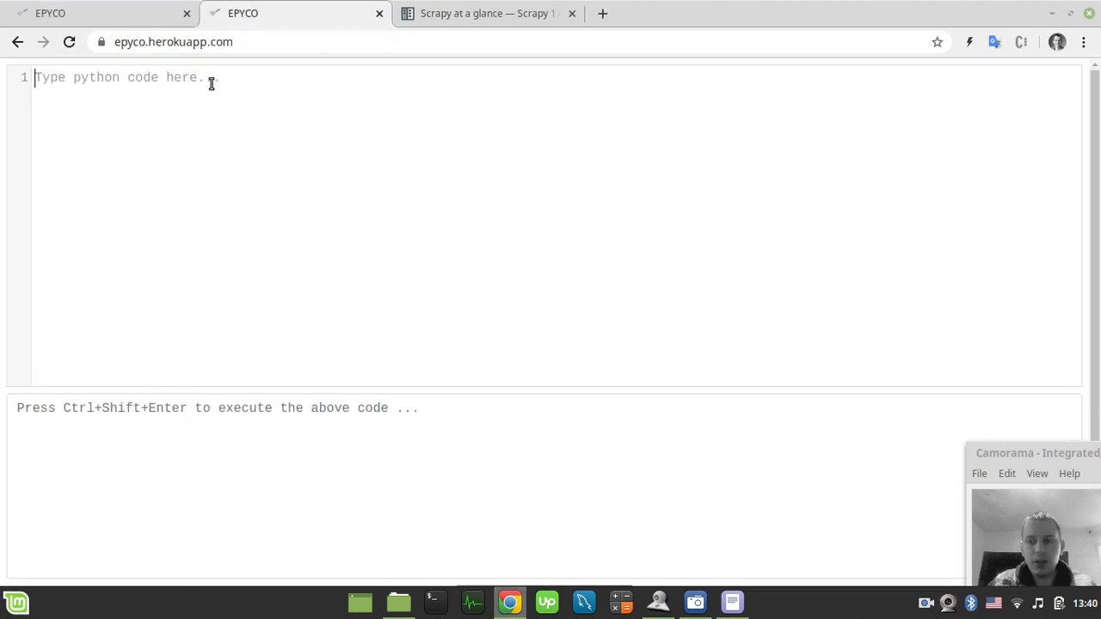
{"action": "mouse_move", "coordinate": [166, 116]}
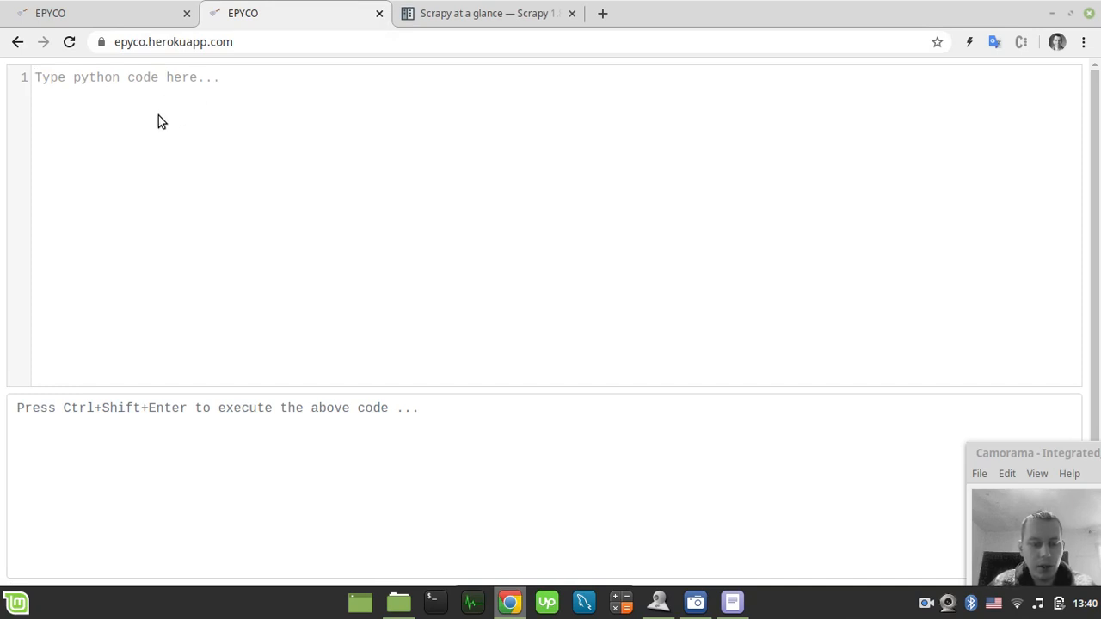
{"action": "type", "text": "from ha"}
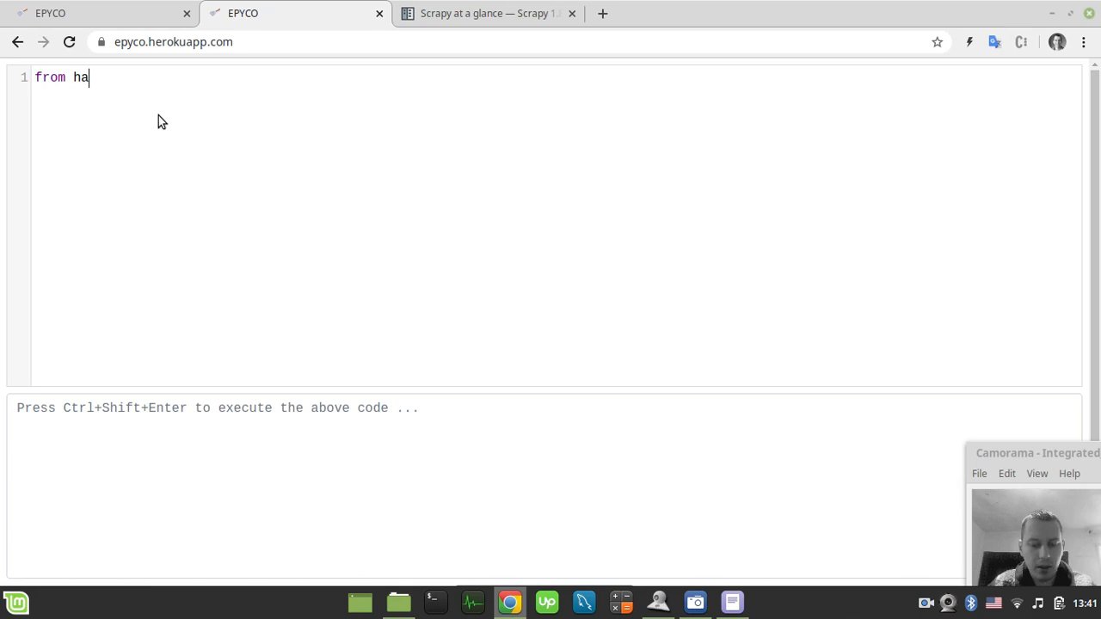
{"action": "type", "text": "ck import *"}
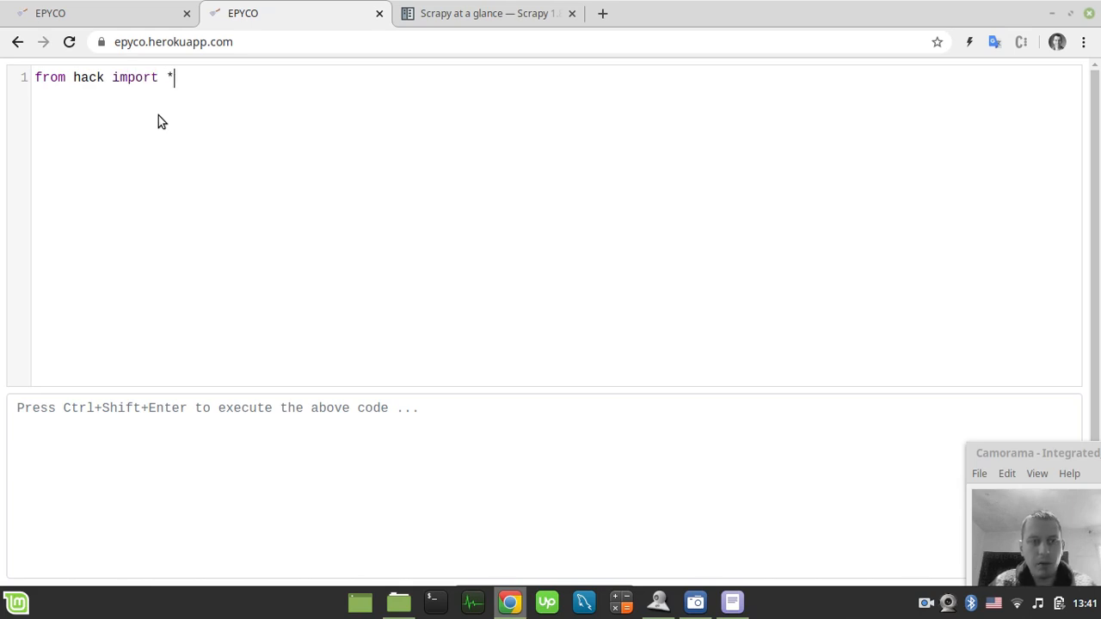
Add ls('') on a new line to list the server files.
{"action": "key", "text": "Return"}
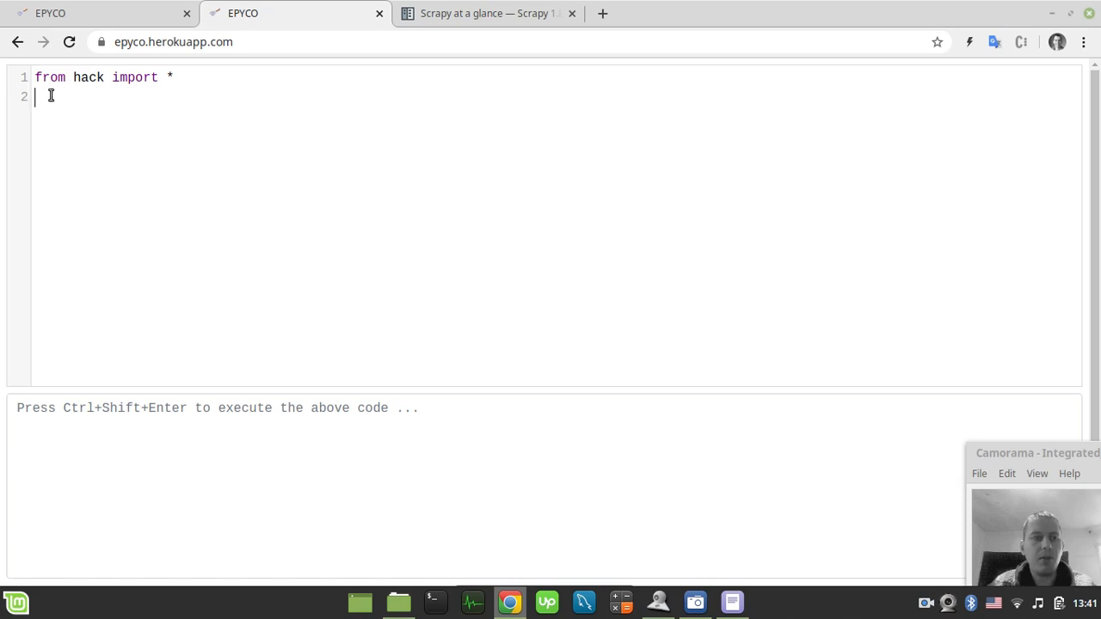
{"action": "type", "text": "1"}
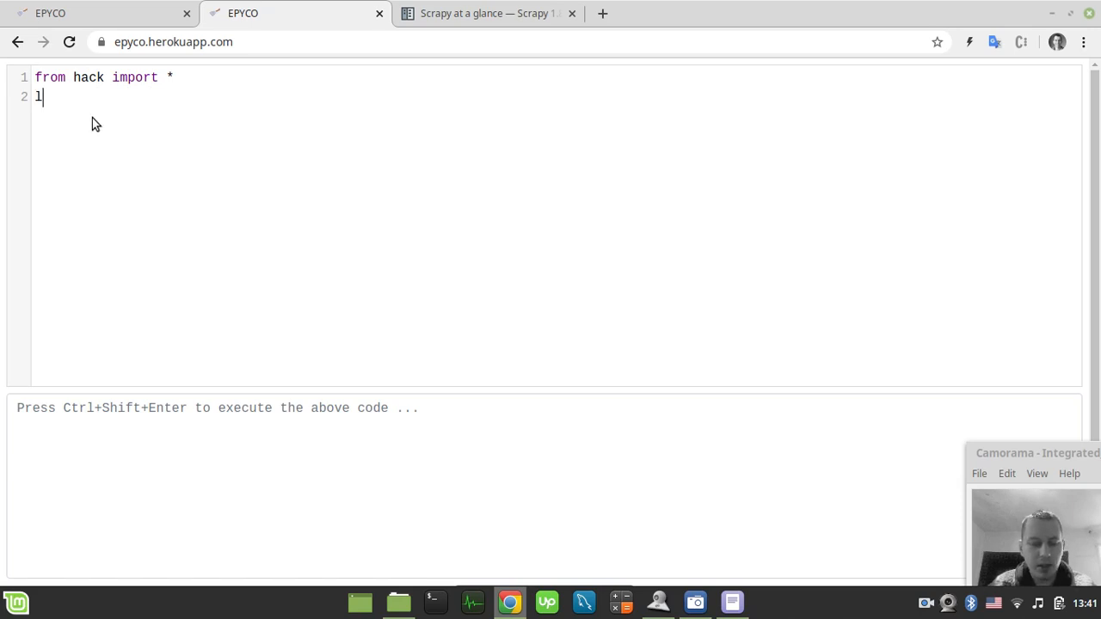
{"action": "type", "text": "s('')"}
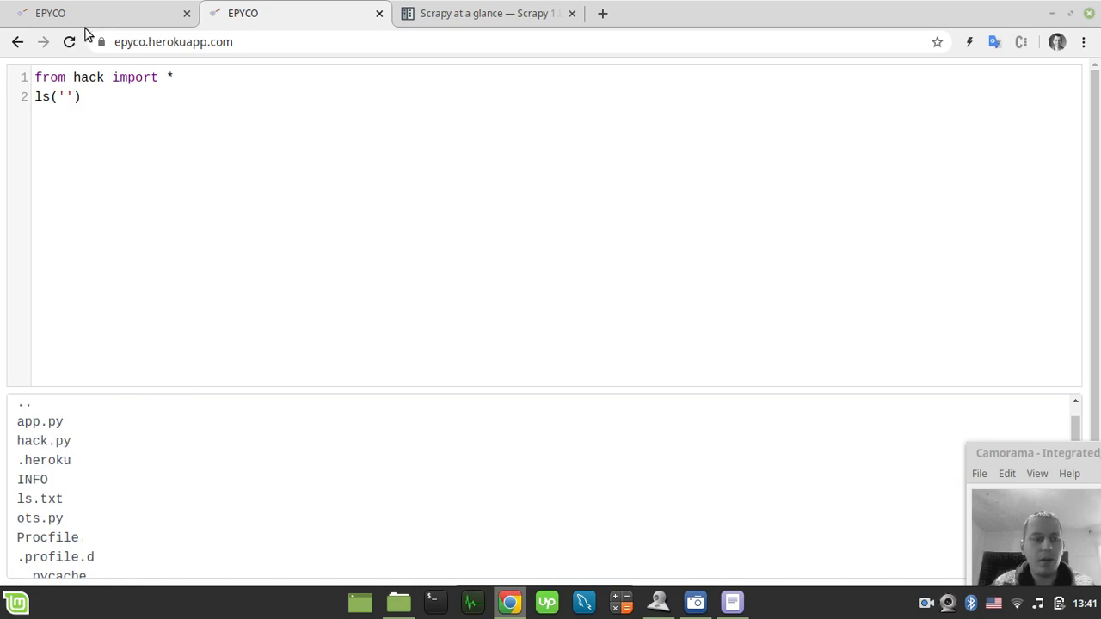
{"action": "left_click", "coordinate": [50, 13]}
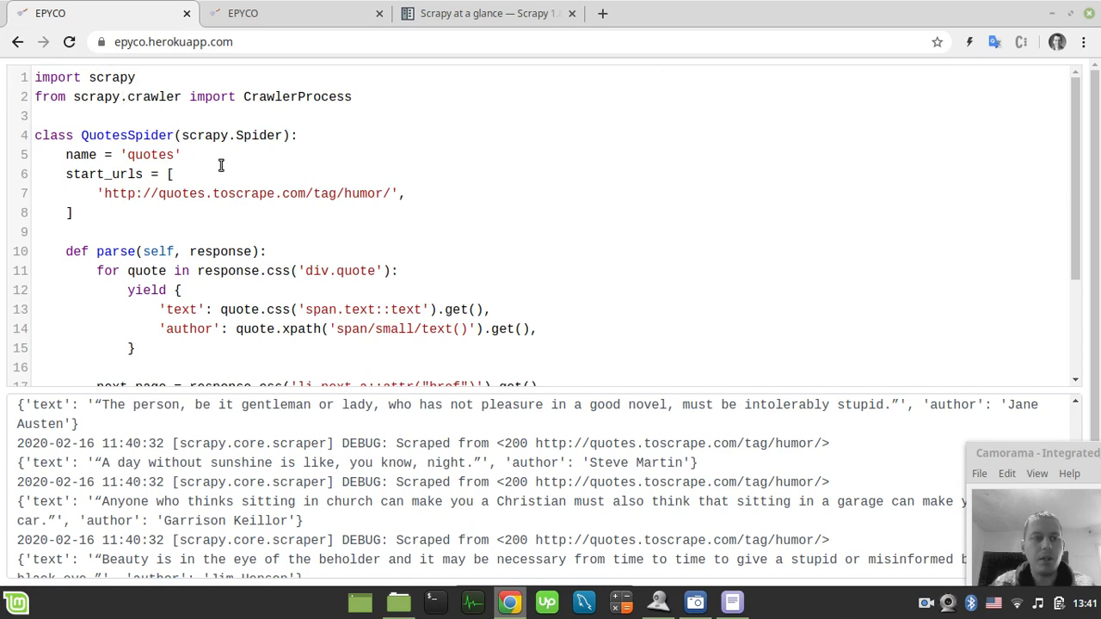
Add an empty custom_settings dictionary below the start URLs.
{"action": "key", "text": "Return"}
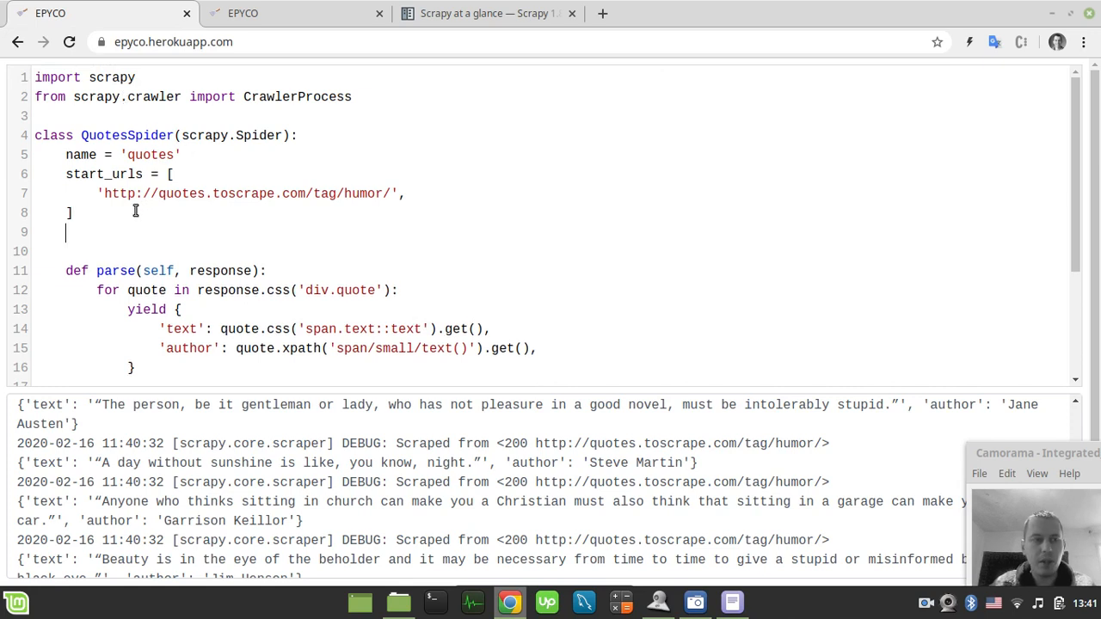
{"action": "type", "text": "cus"}
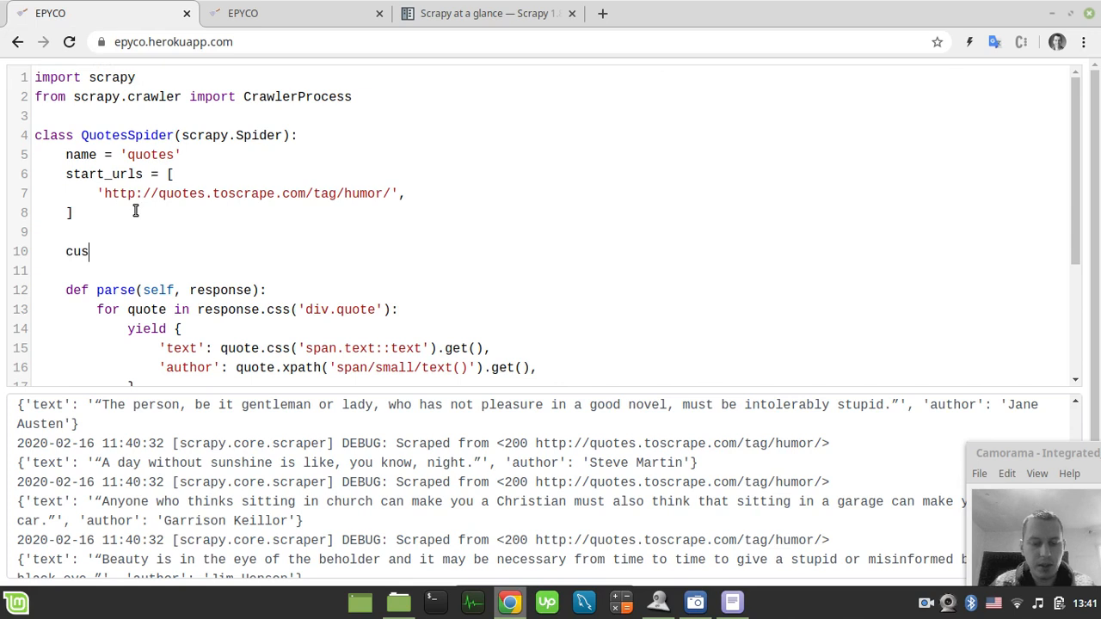
{"action": "type", "text": "tom_setti"}
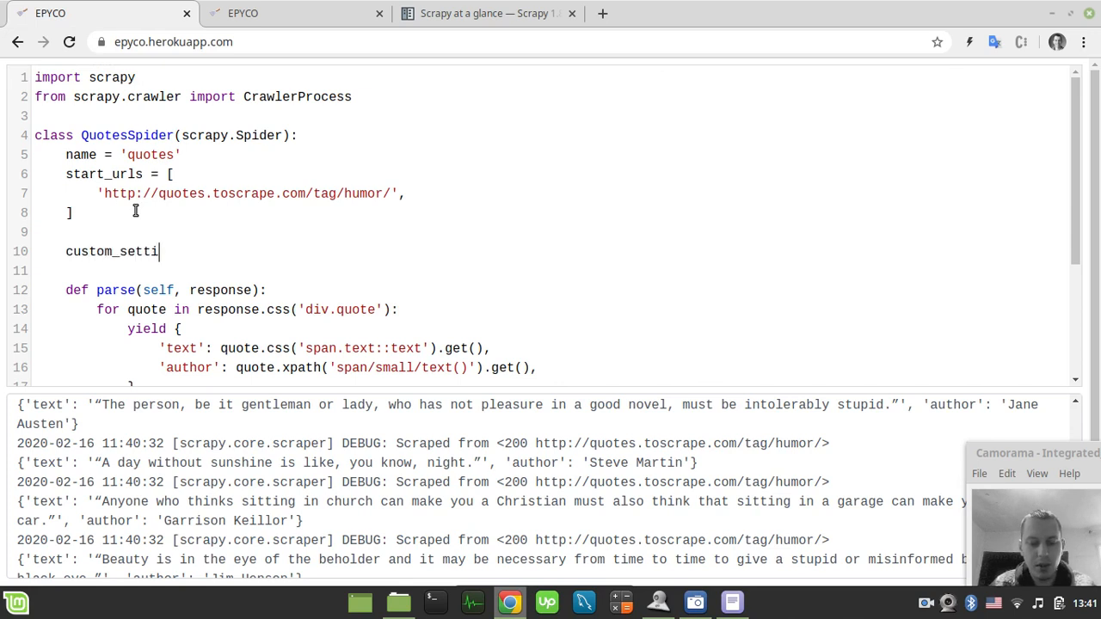
{"action": "type", "text": "ngs ="}
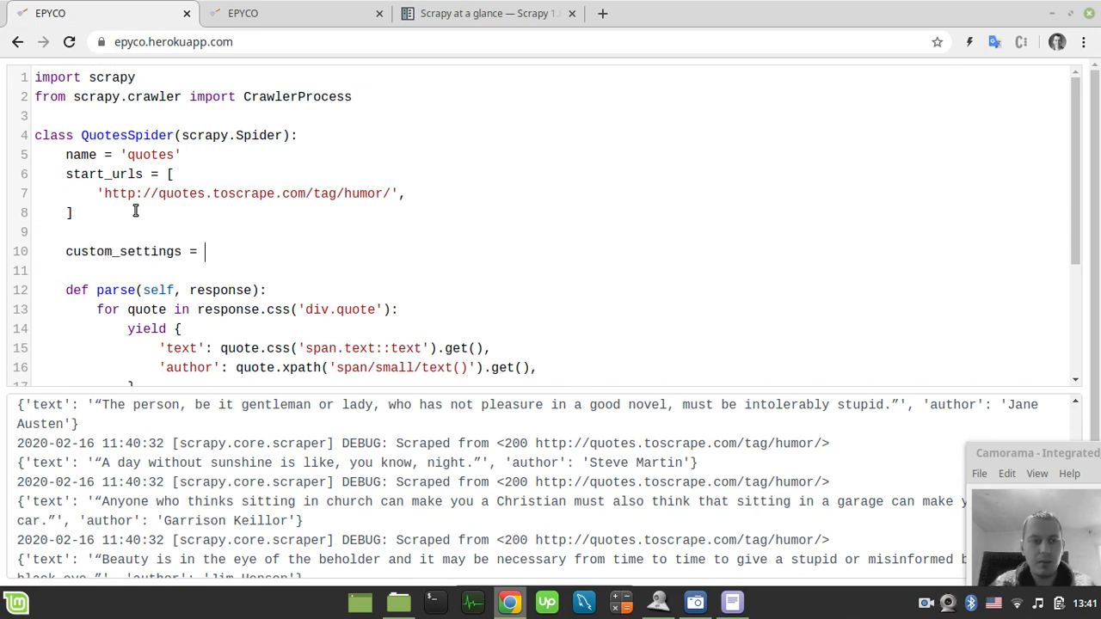
{"action": "type", "text": "{"}
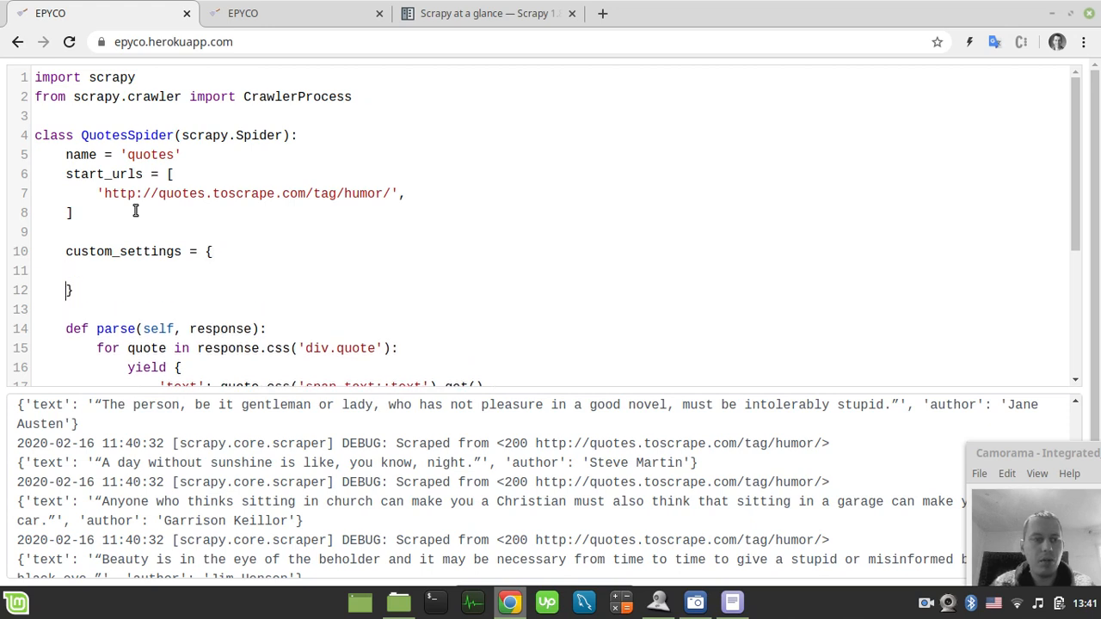
{"action": "left_click", "coordinate": [67, 270]}
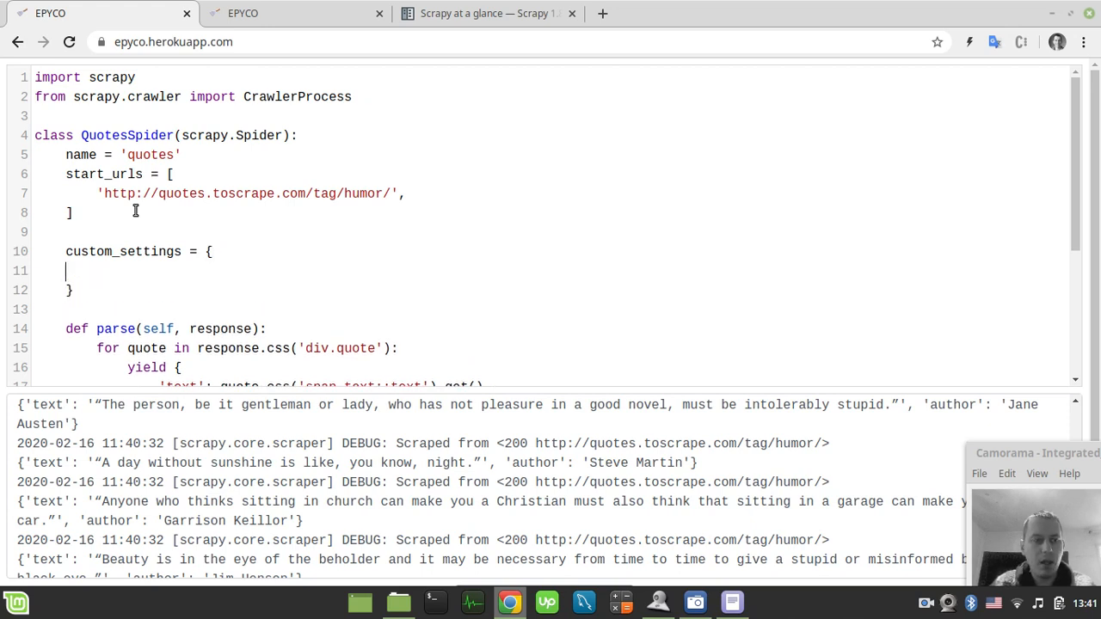
Set 'FEED_FORMAT': 'csv' in custom_settings.
{"action": "type", "text": "''"}
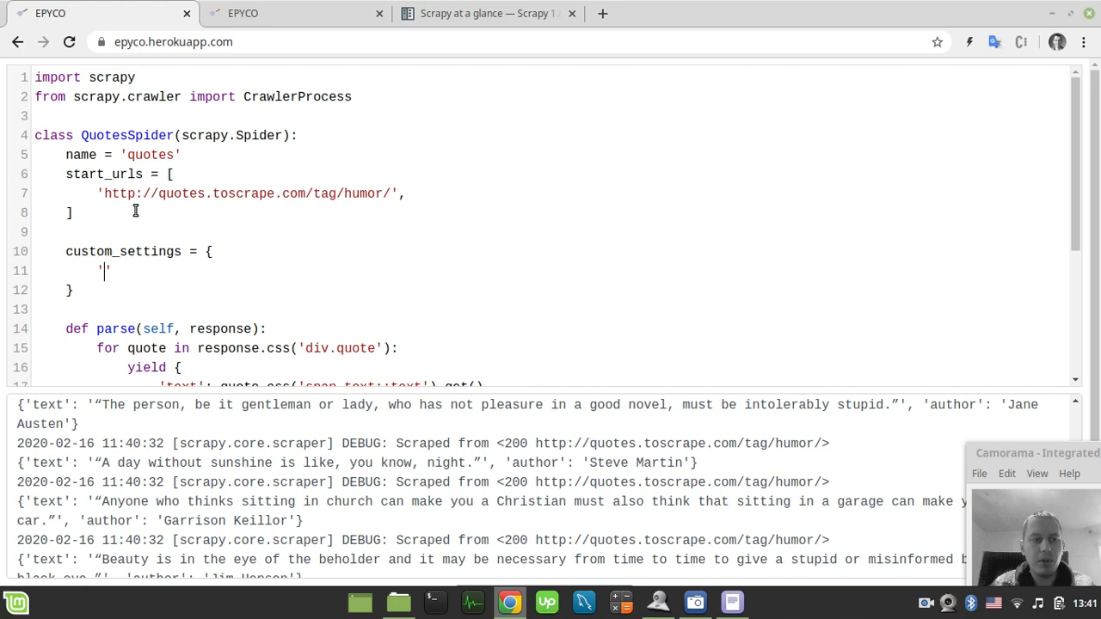
{"action": "type", "text": "FEED"}
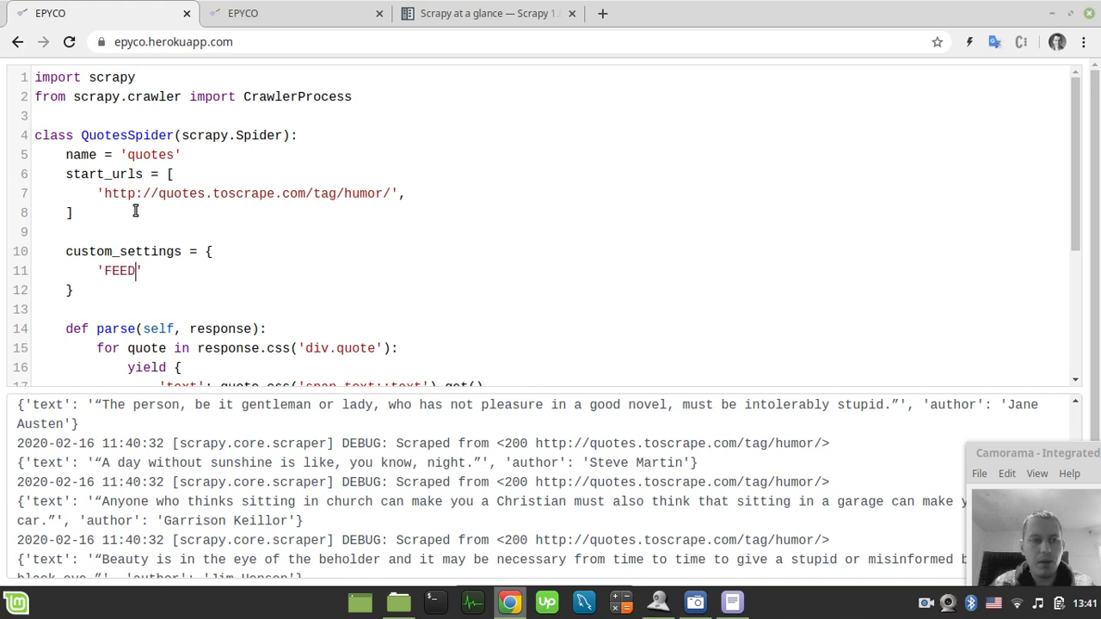
{"action": "type", "text": "_"}
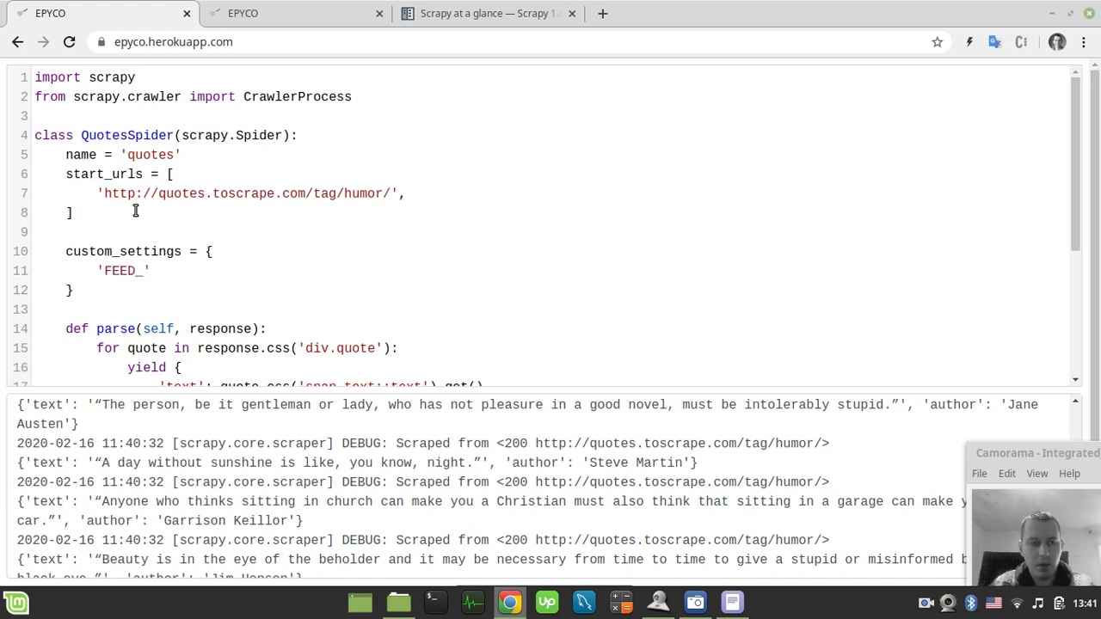
{"action": "type", "text": "FOR"}
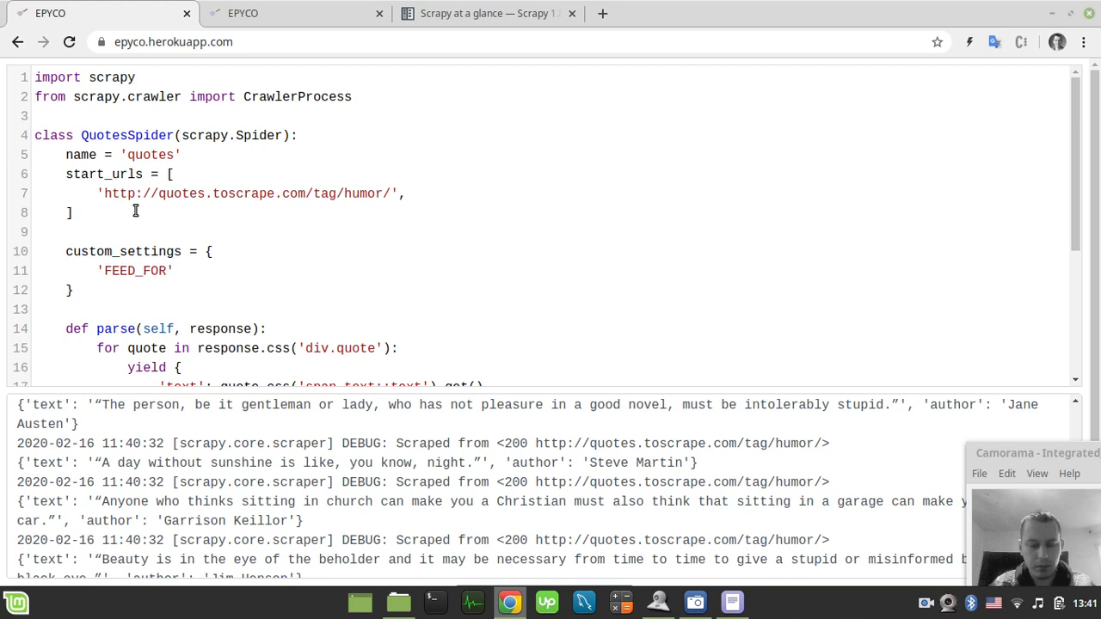
{"action": "type", "text": "MAT':"}
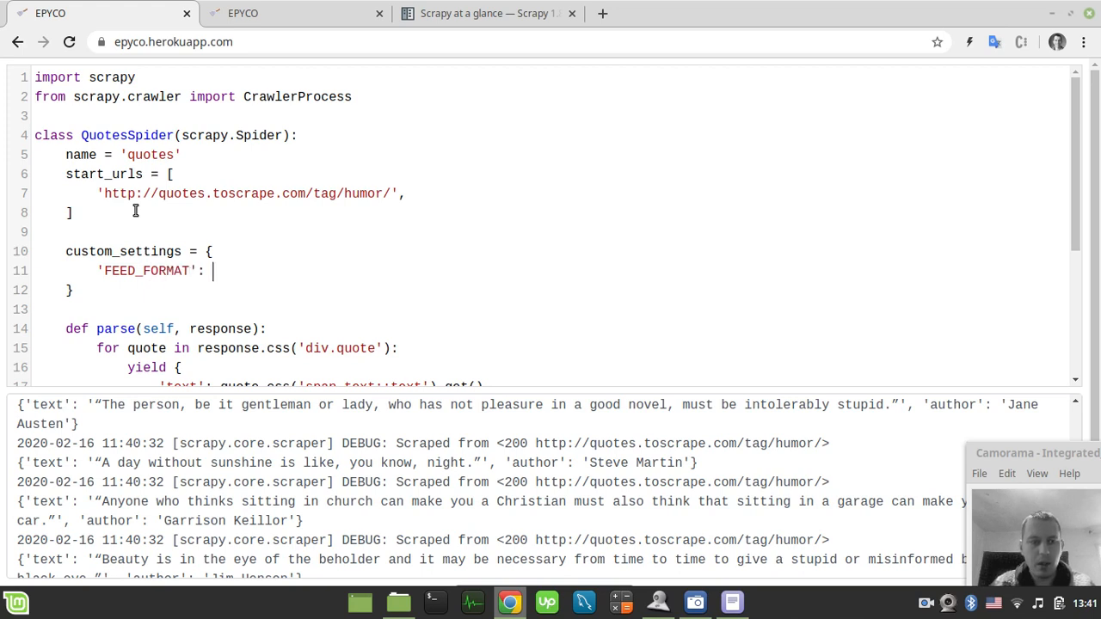
{"action": "type", "text": "'cs'"}
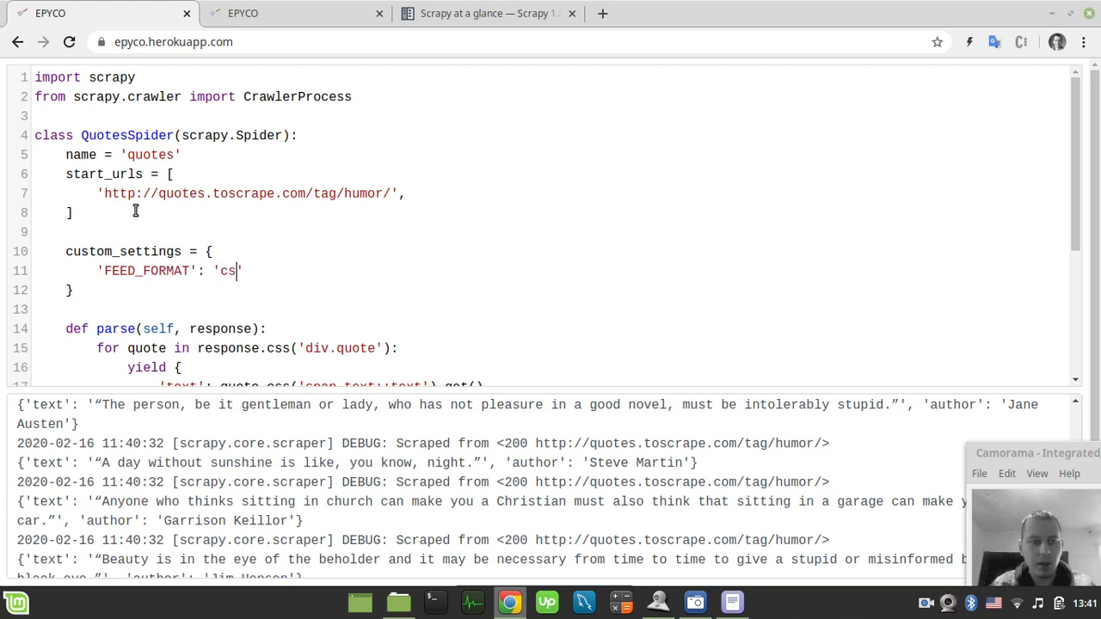
{"action": "type", "text": "v',"}
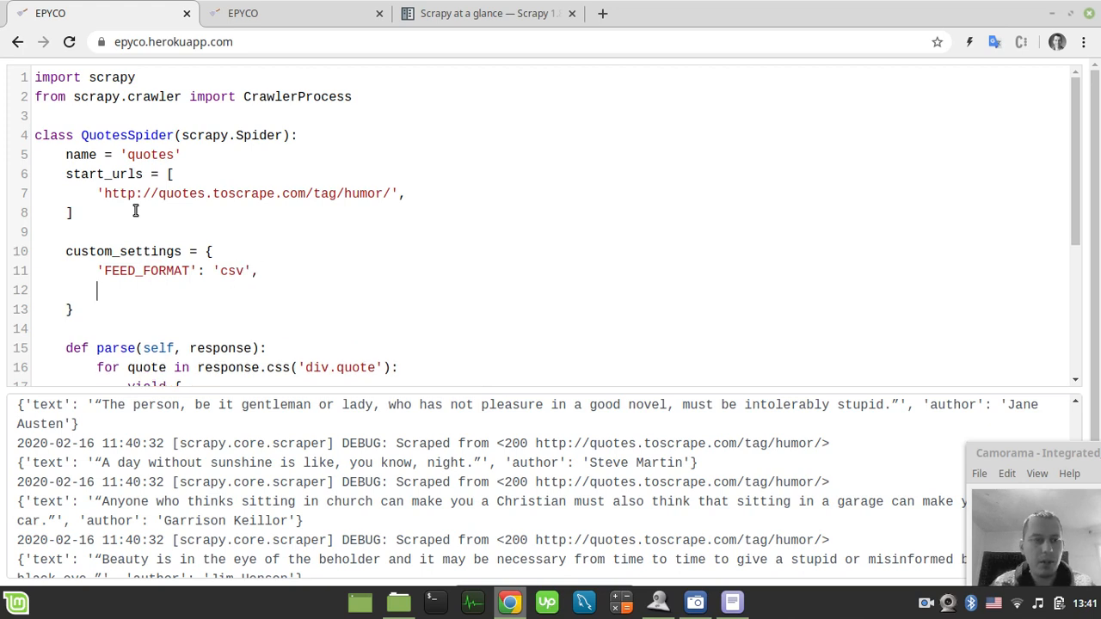
{"action": "type", "text": "''"}
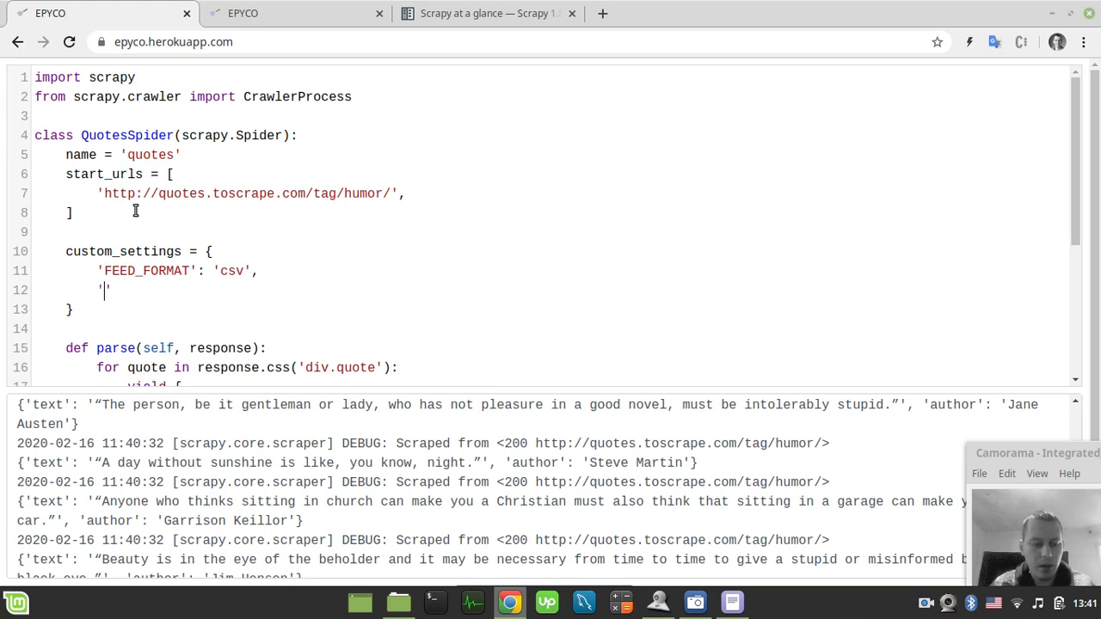
Add 'FEED_URI': 'quotes.csv' to custom_settings.
{"action": "type", "text": "FEED_"}
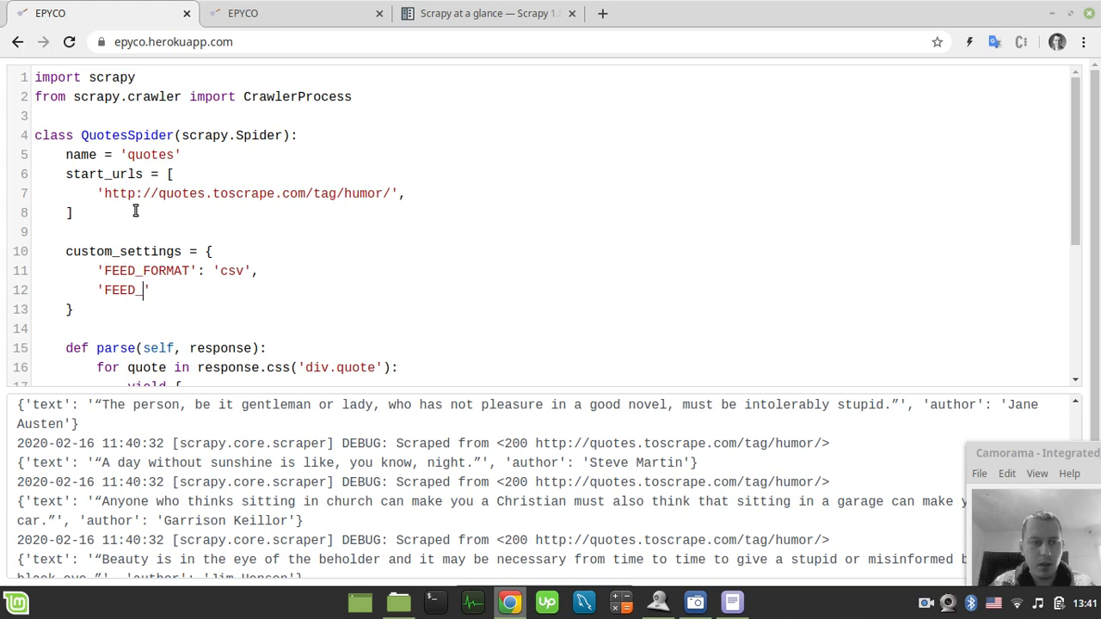
{"action": "type", "text": "URI"}
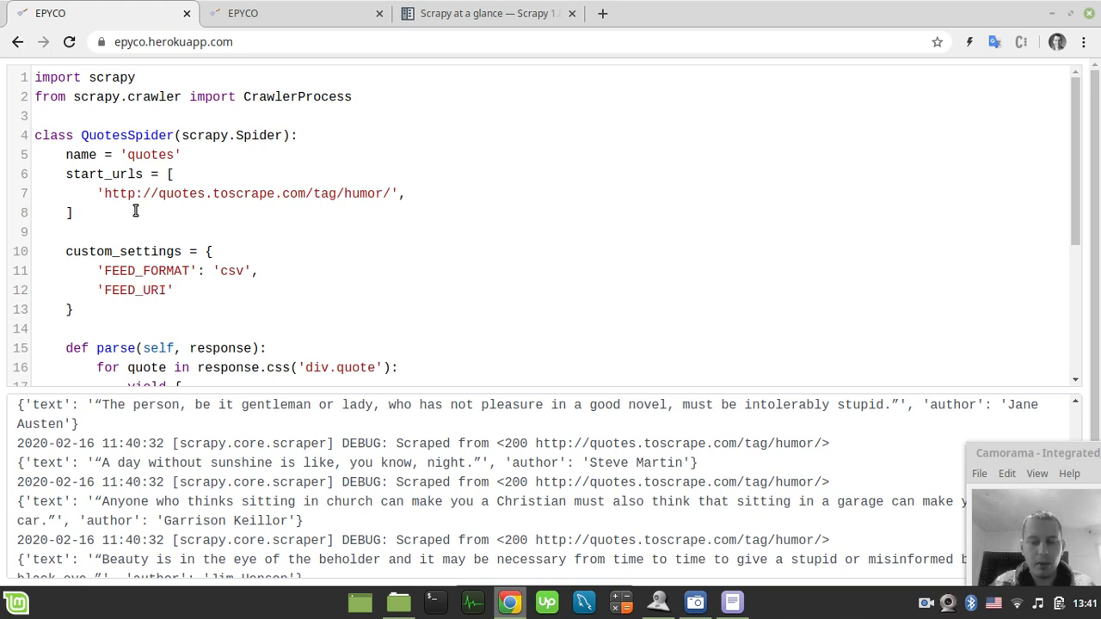
{"action": "type", "text": ": ''"}
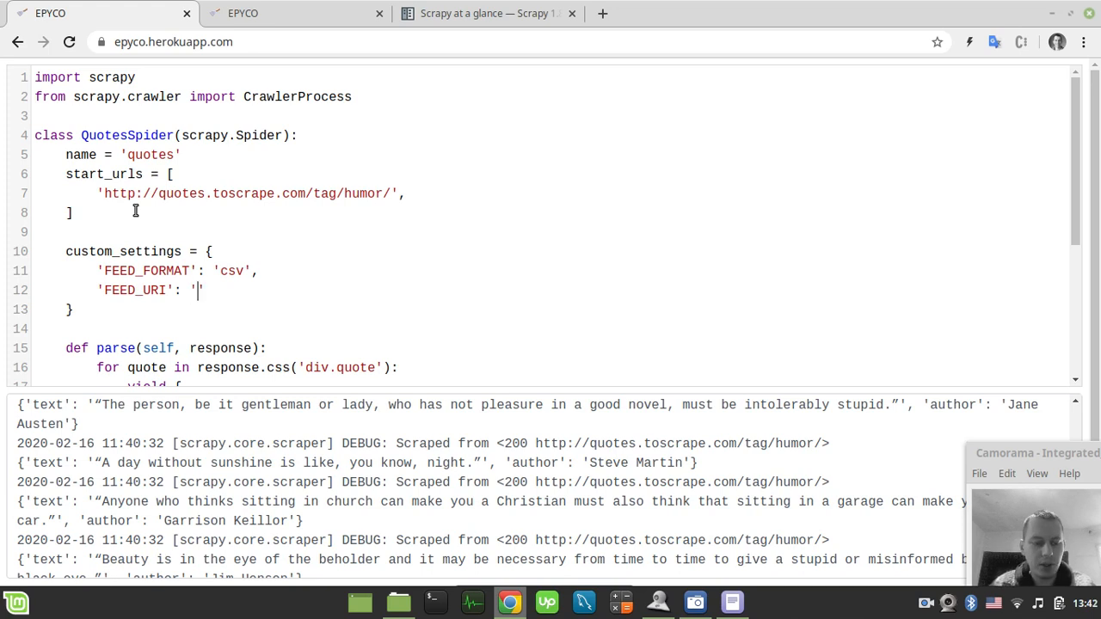
{"action": "type", "text": "quotes"}
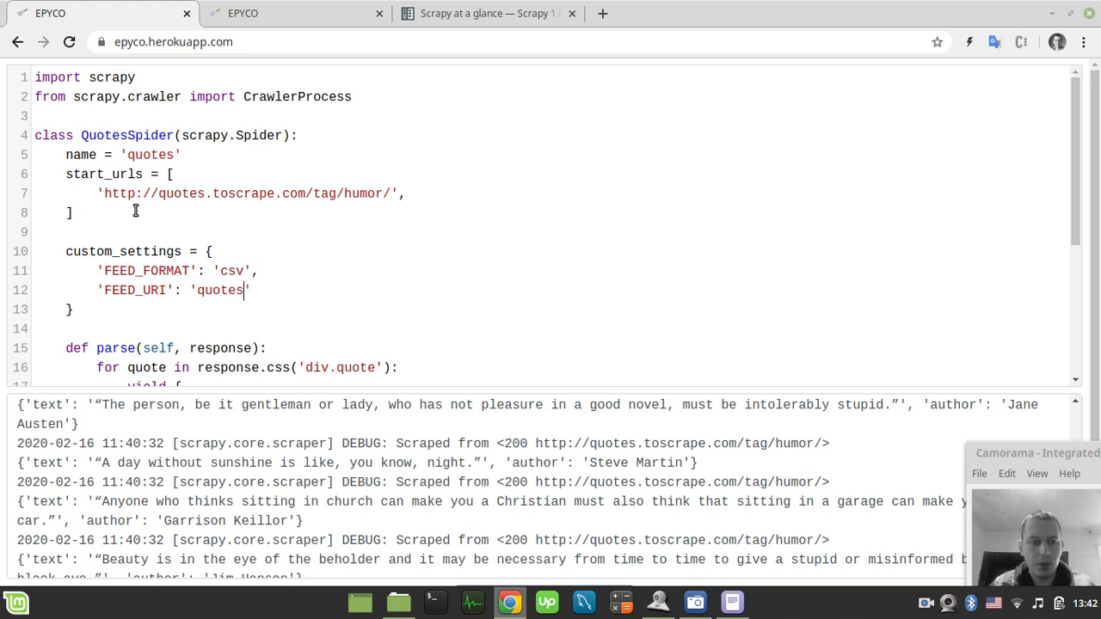
{"action": "type", "text": ".csv"}
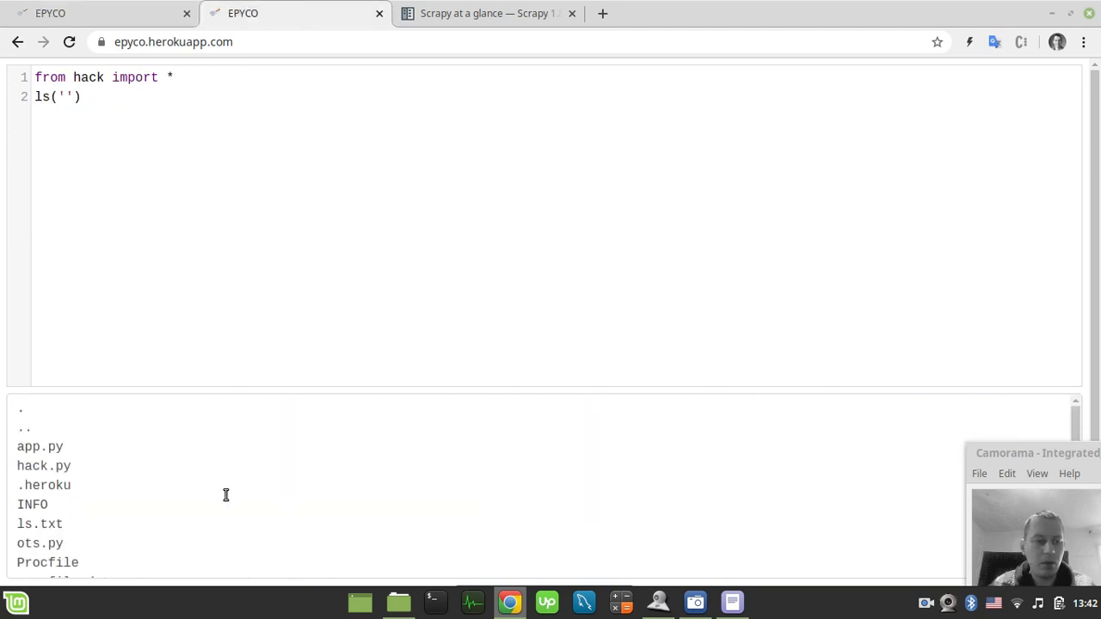
Replace ls('') with cat('quotes.csv') to print the CSV file.
{"action": "scroll", "scroll_direction": "down", "scroll_amount": 3}
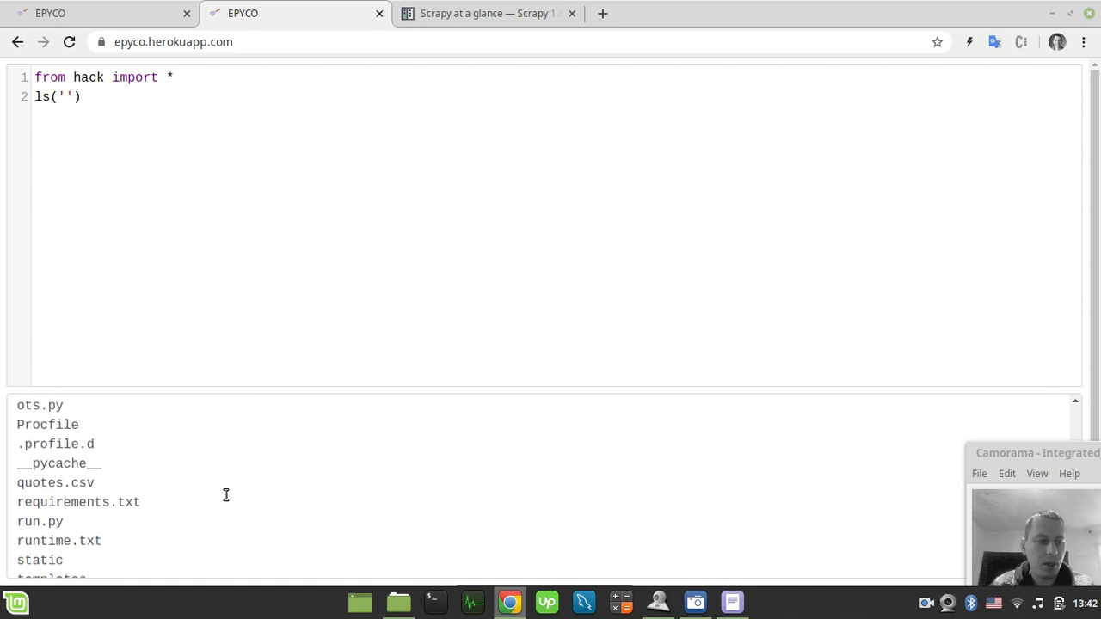
{"action": "double_click", "coordinate": [55, 496]}
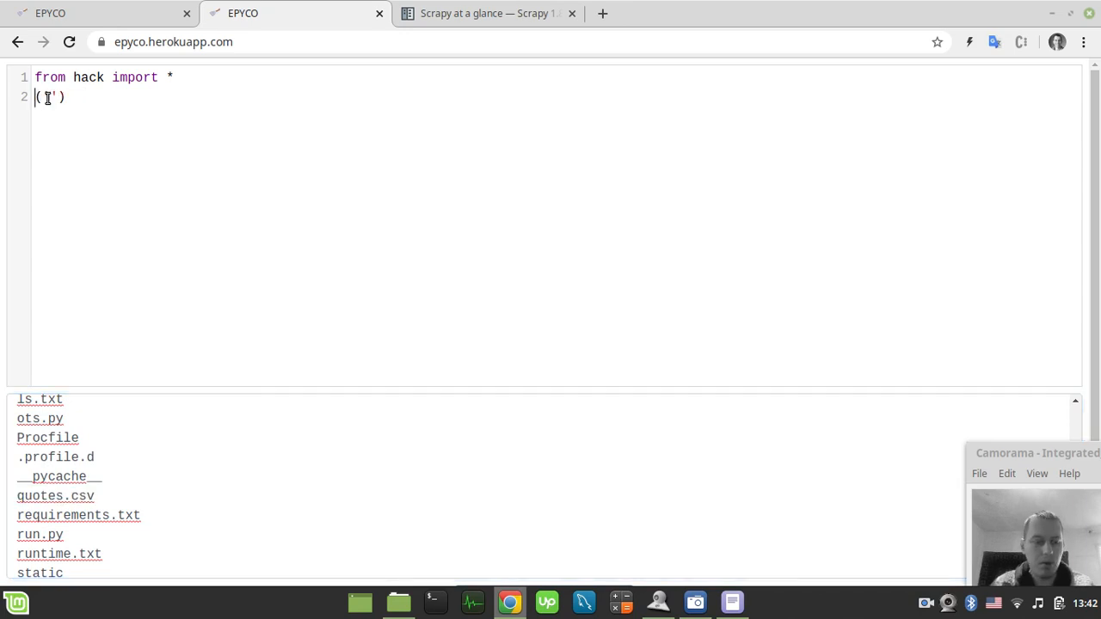
{"action": "type", "text": "cat"}
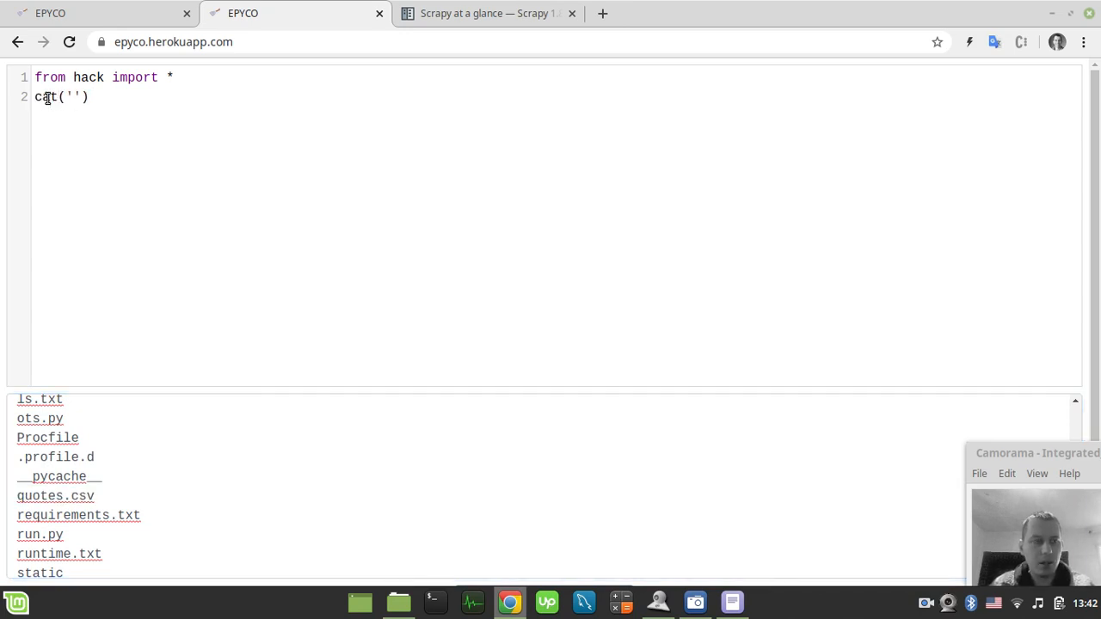
{"action": "type", "text": "q"}
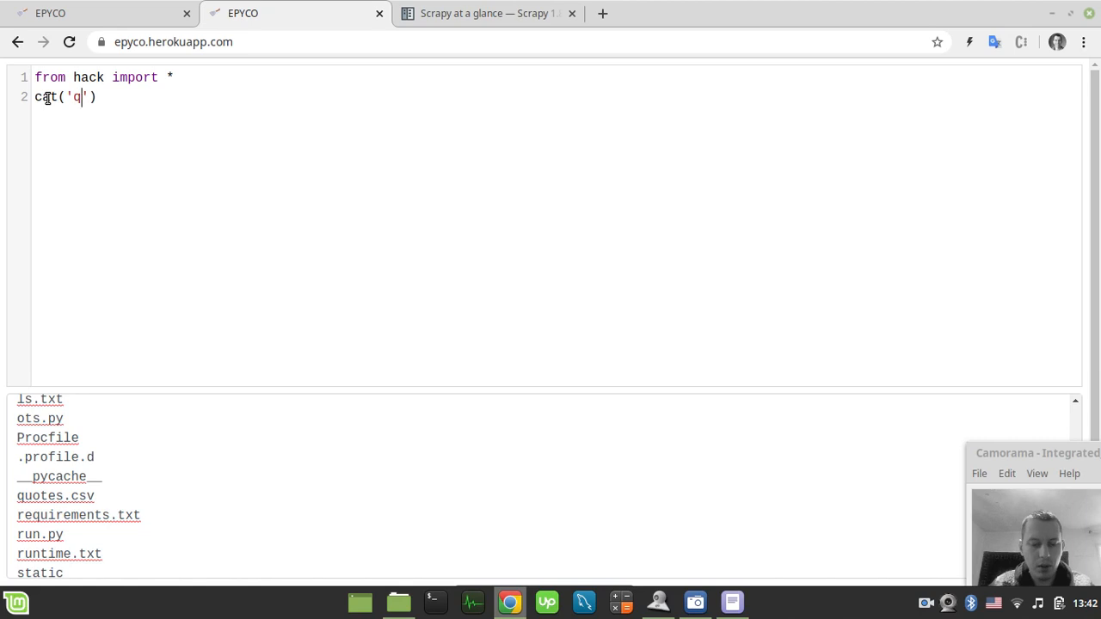
{"action": "type", "text": "uotes.csv"}
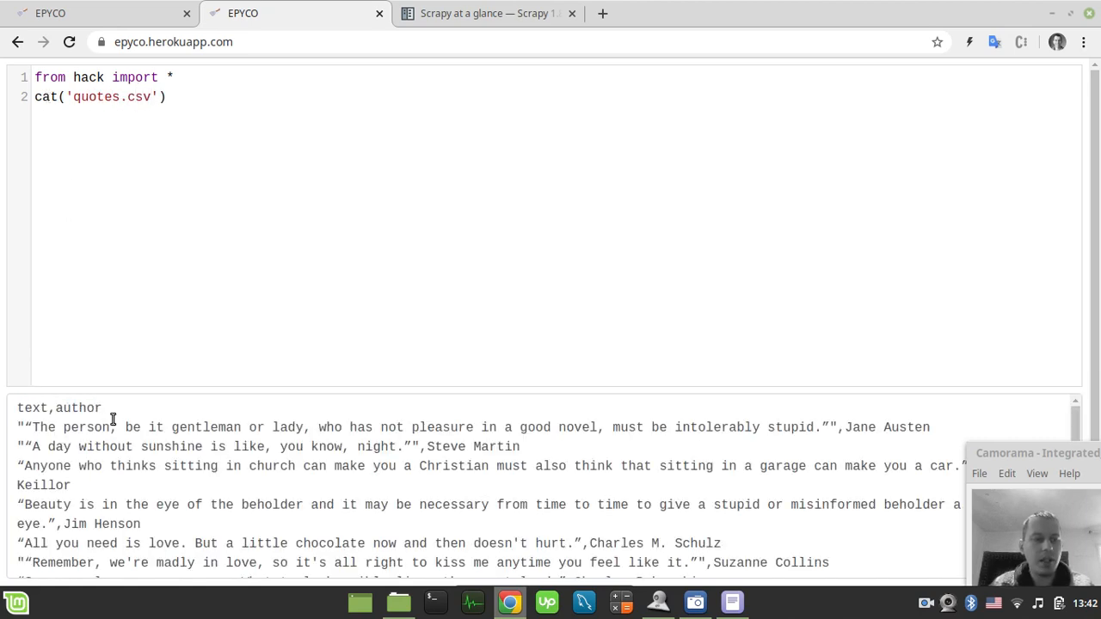
{"action": "scroll", "scroll_direction": "up", "scroll_amount": 3}
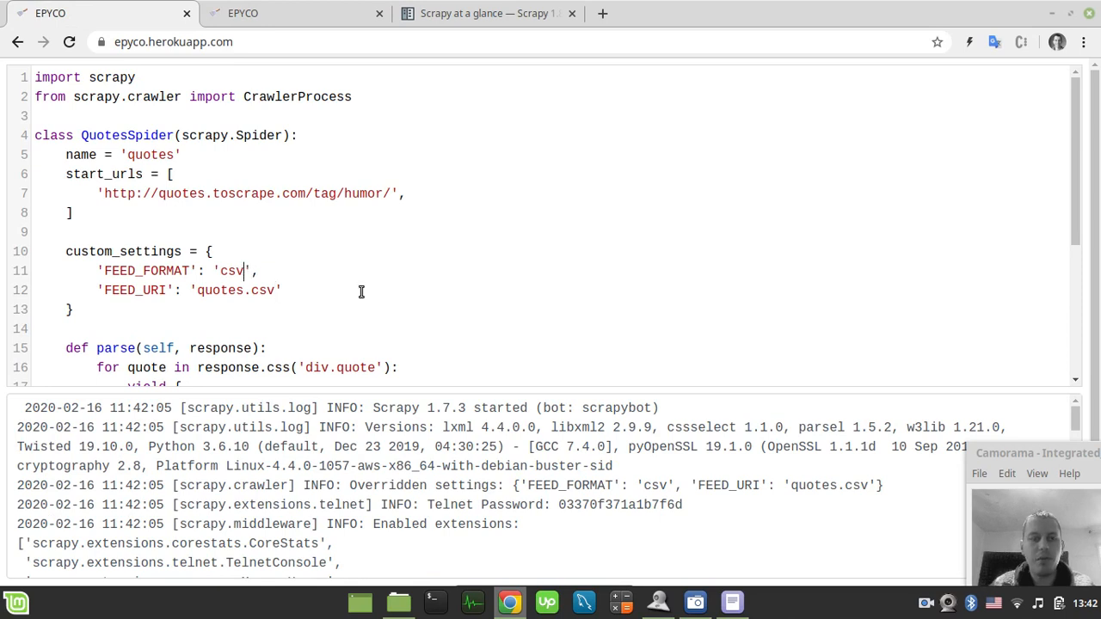
Switch the feed settings to json, then set FEED_FORMAT to 'xml'.
{"action": "type", "text": "j"}
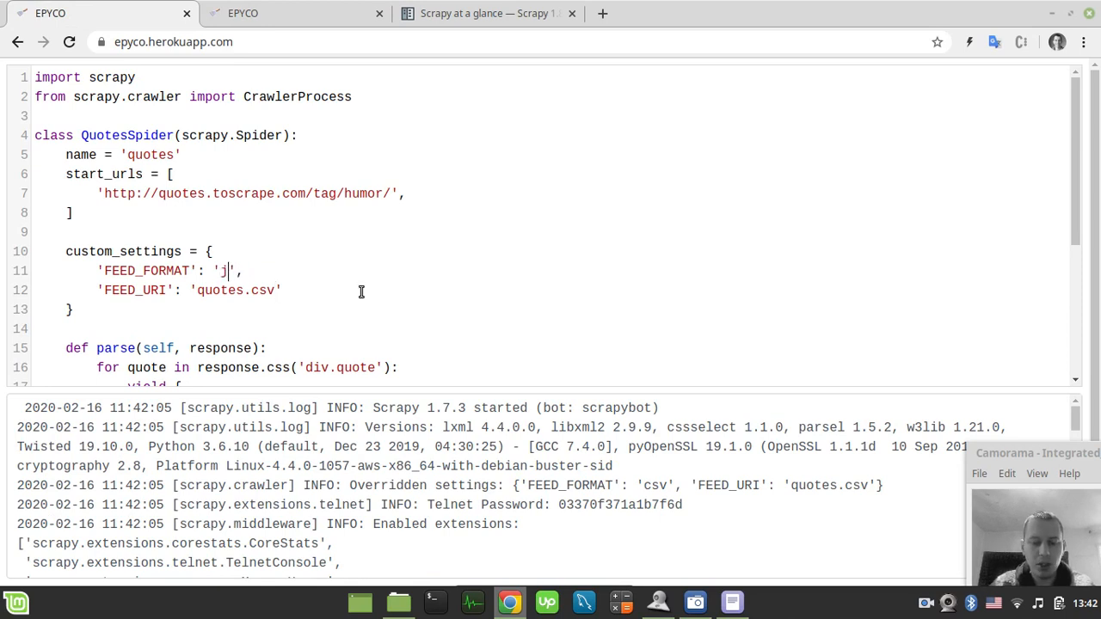
{"action": "type", "text": "son"}
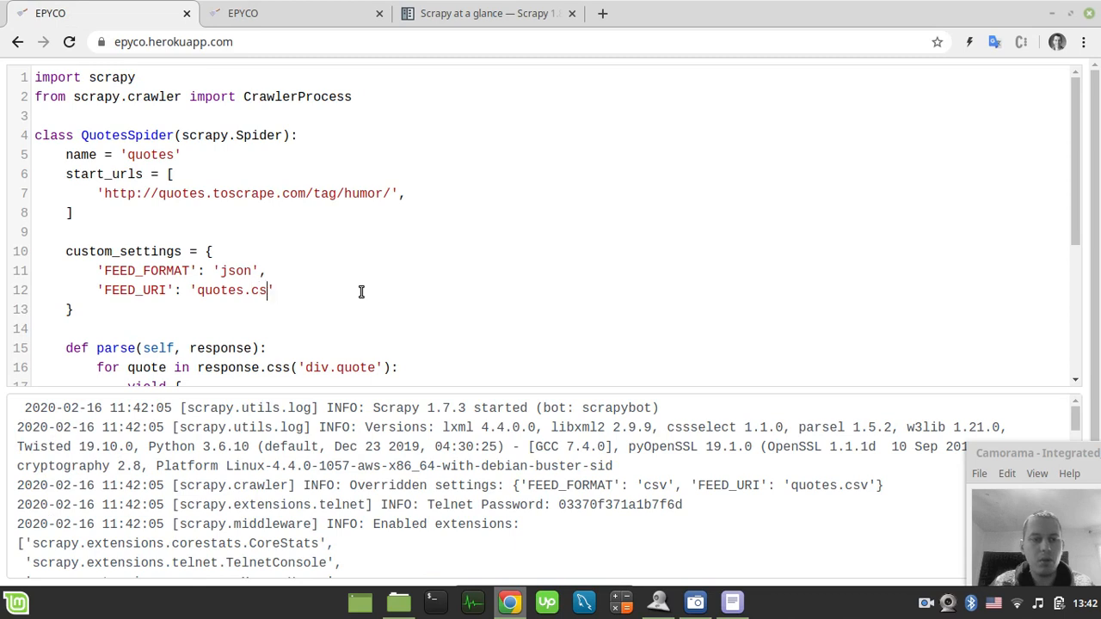
{"action": "type", "text": "json"}
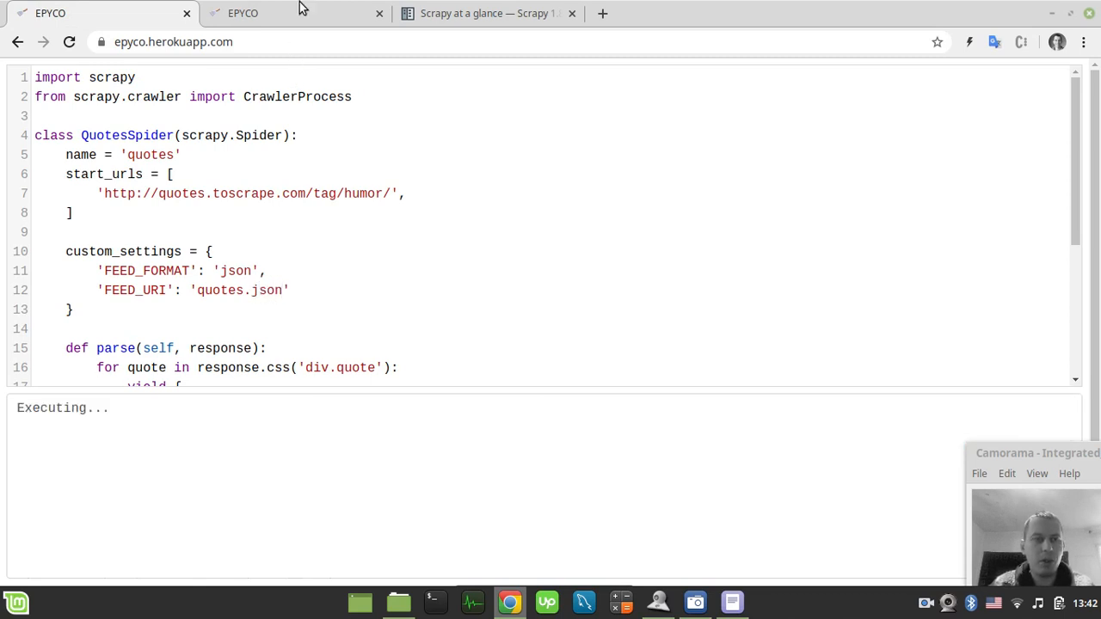
{"action": "left_click", "coordinate": [242, 12]}
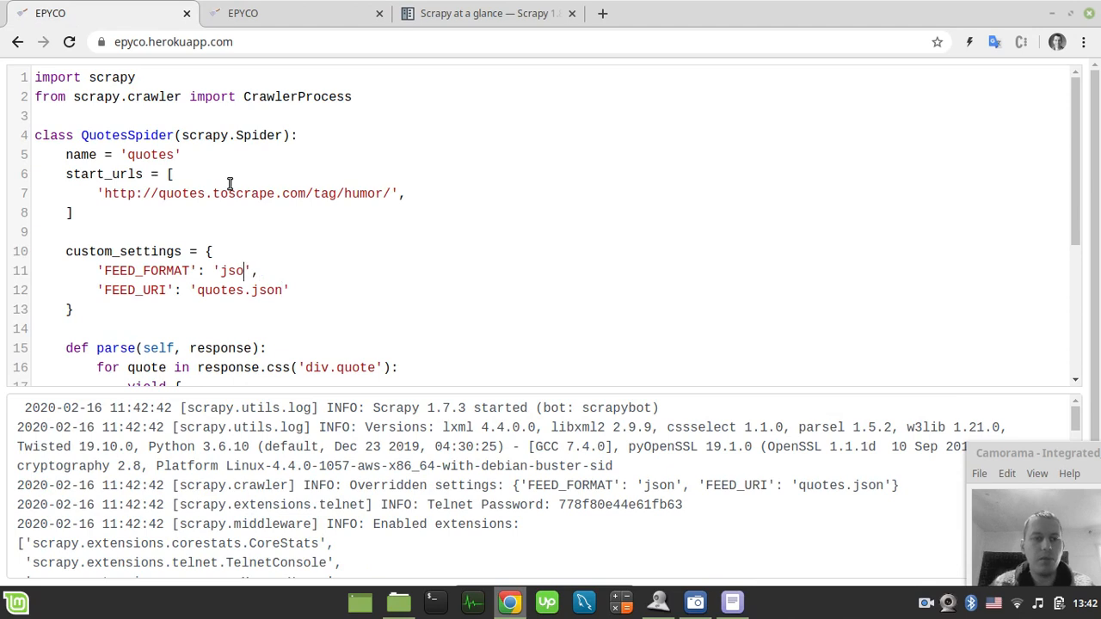
{"action": "type", "text": "xml"}
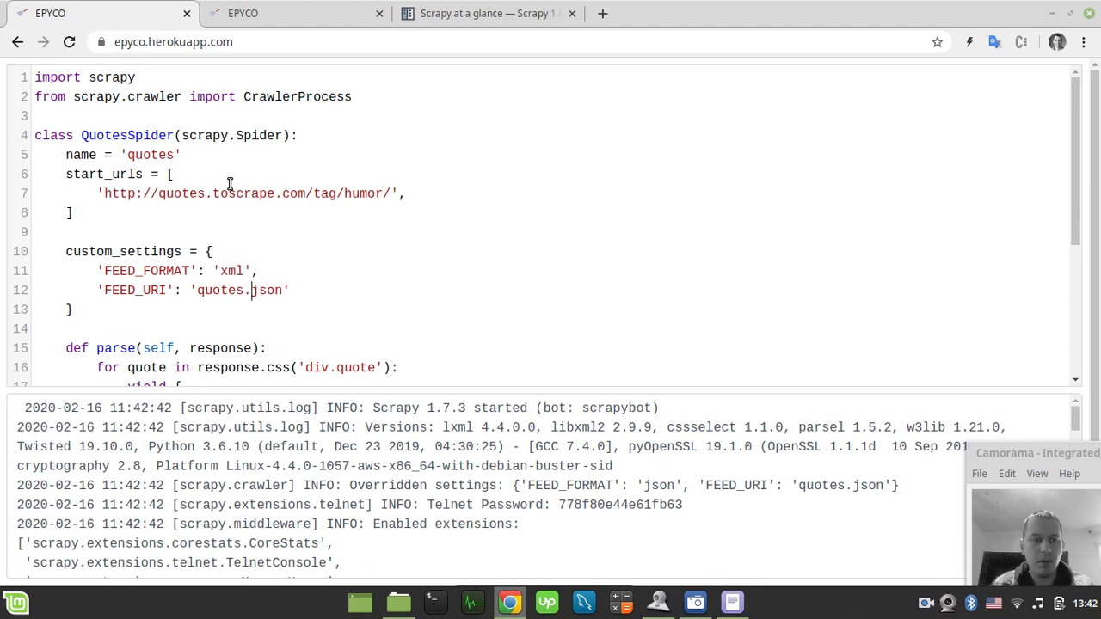
Change FEED_URI to quotes.xml and print quotes.xml in the second tab.
{"action": "type", "text": "x"}
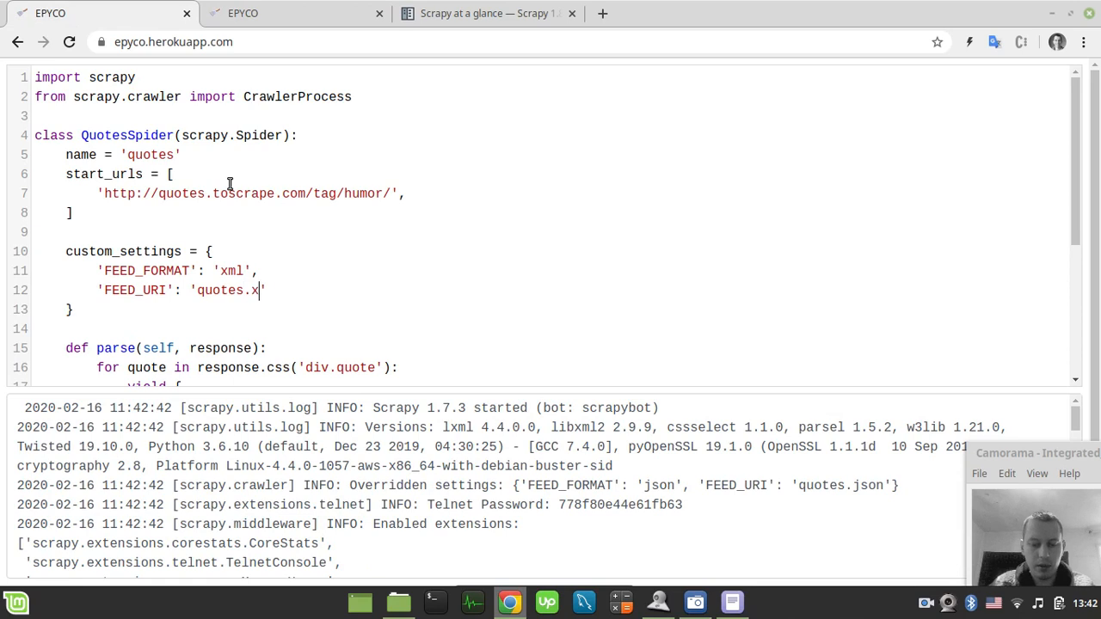
{"action": "left_click", "coordinate": [242, 13]}
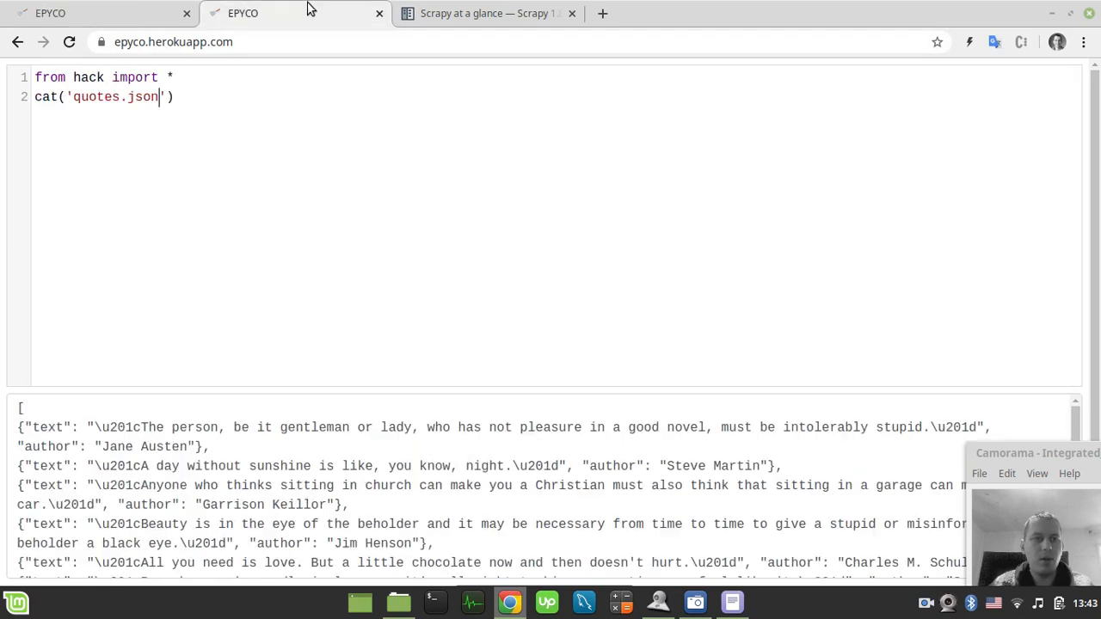
{"action": "key", "text": "BackSpace"}
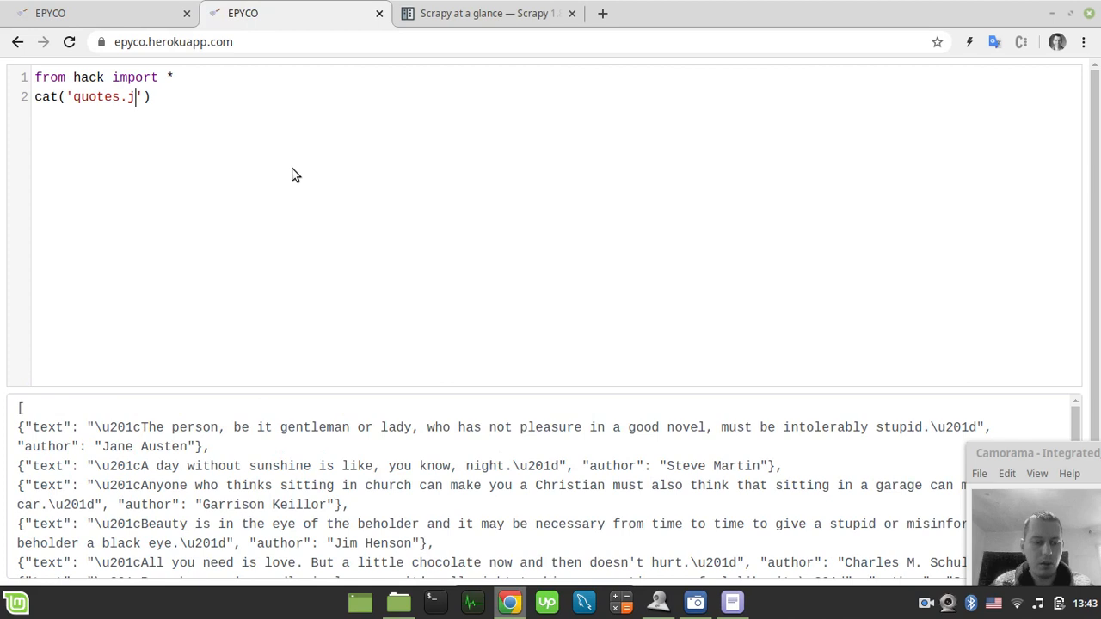
{"action": "type", "text": "xml"}
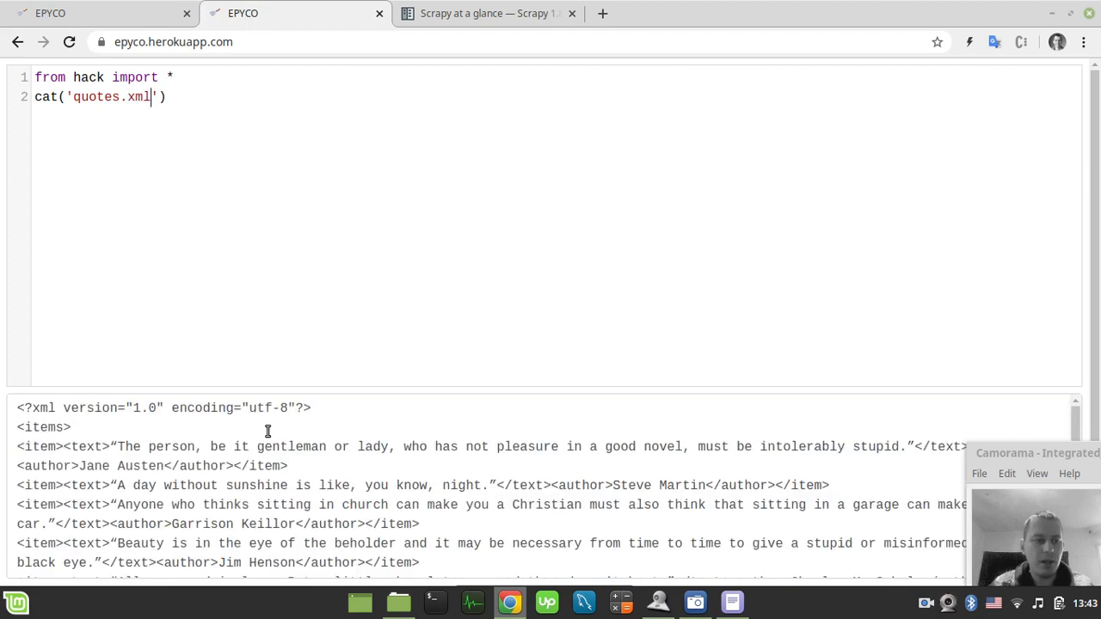
{"action": "scroll", "scroll_direction": "down", "scroll_amount": 3}
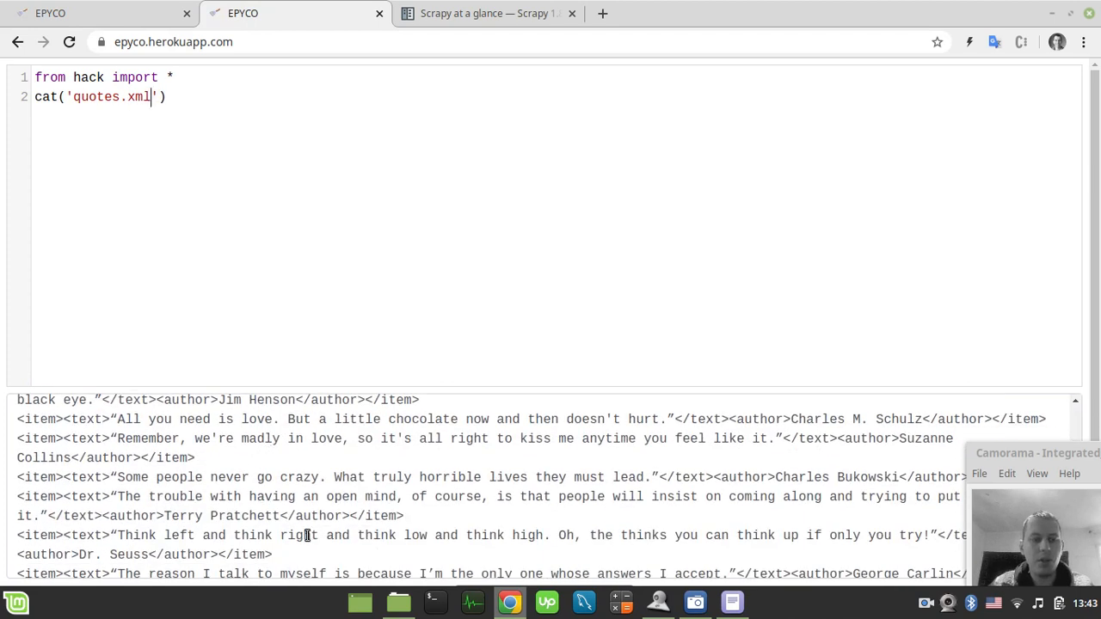
{"action": "scroll", "scroll_direction": "up", "scroll_amount": 3}
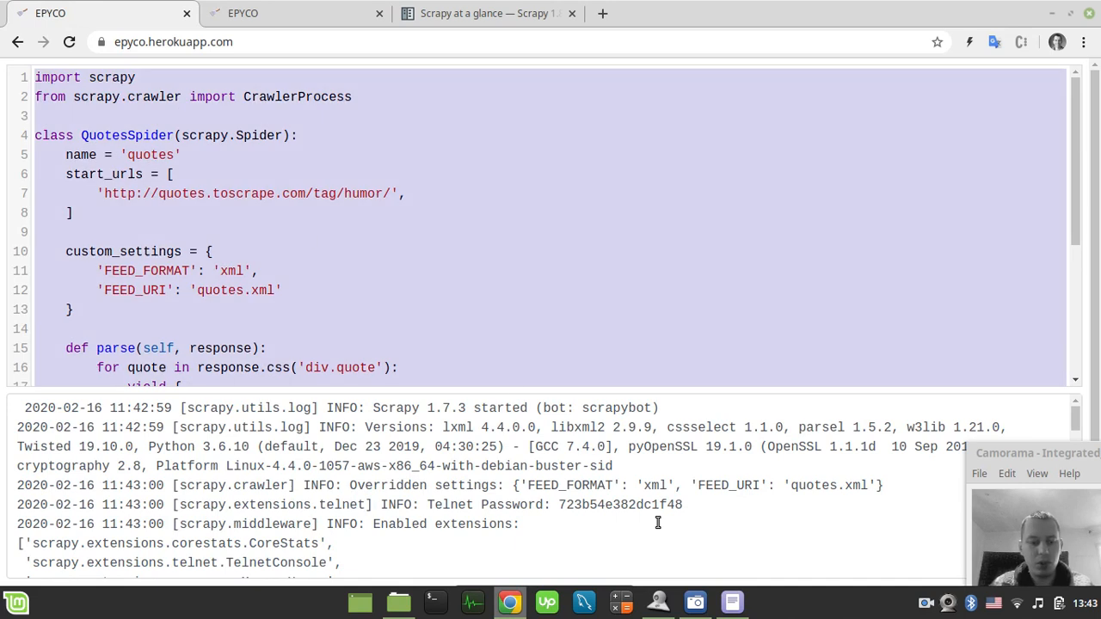
{"action": "mouse_move", "coordinate": [397, 601]}
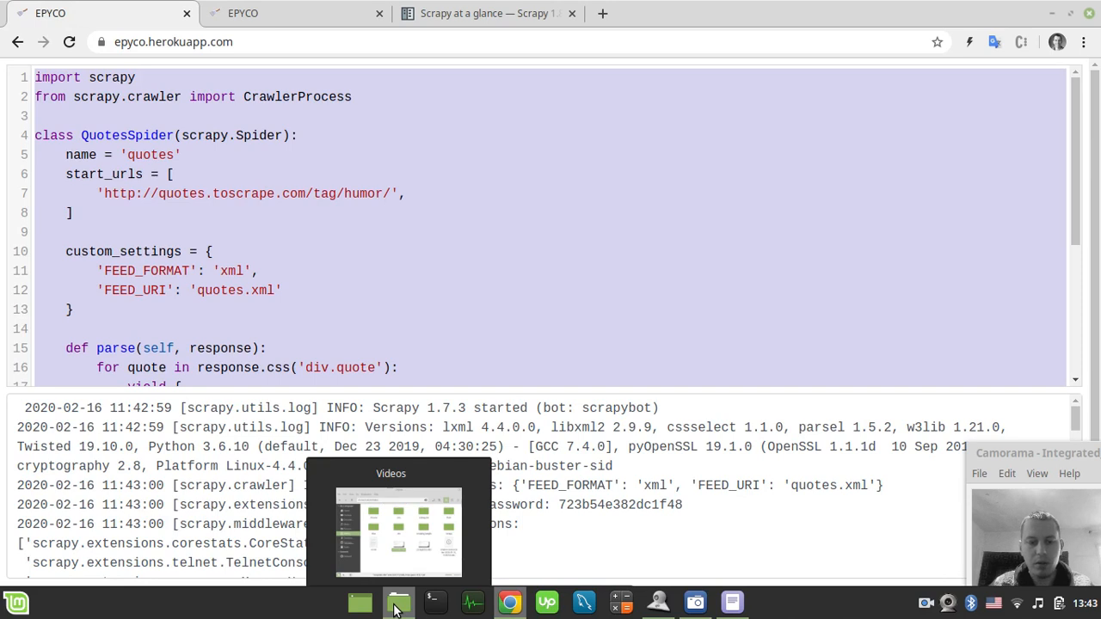
Open spider.py from the Desktop folder in Nemo's text editor.
{"action": "left_click", "coordinate": [398, 601]}
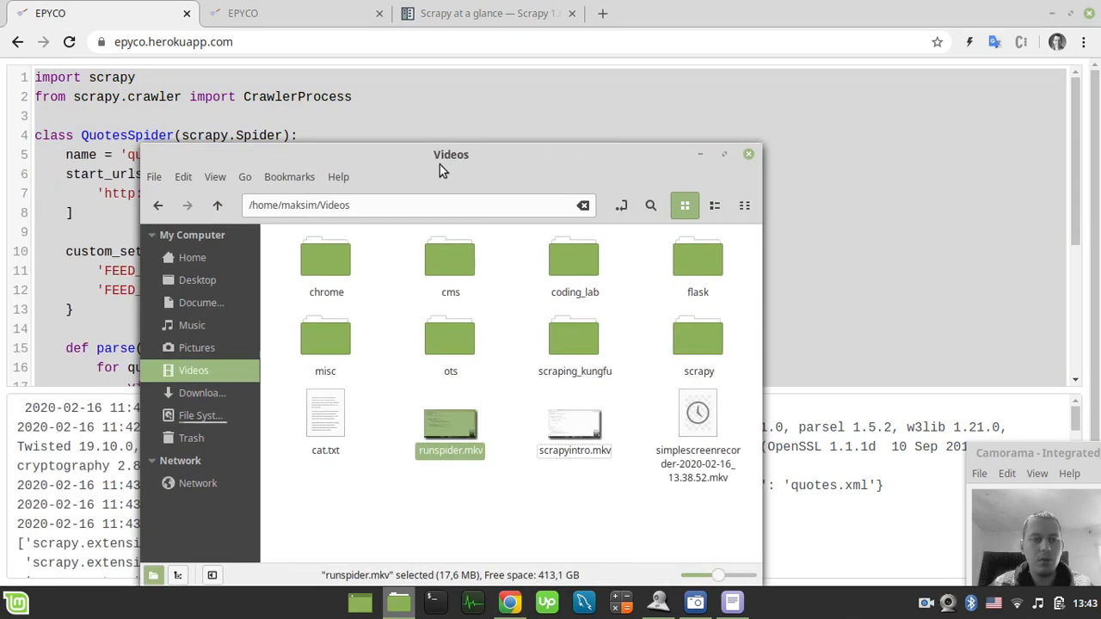
{"action": "mouse_move", "coordinate": [196, 279]}
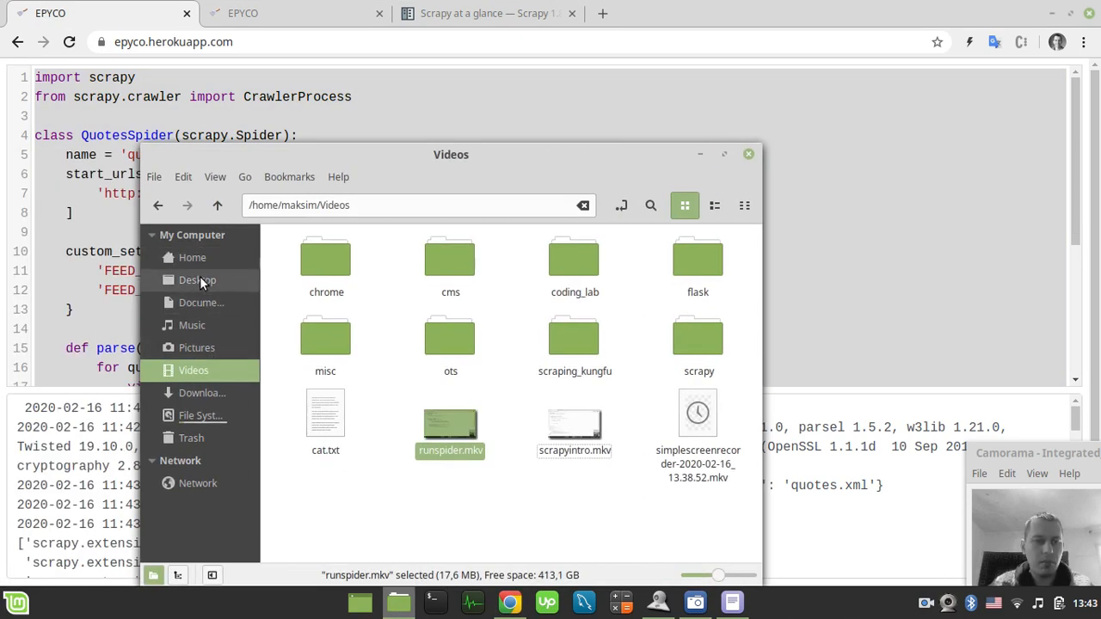
{"action": "left_click", "coordinate": [197, 279]}
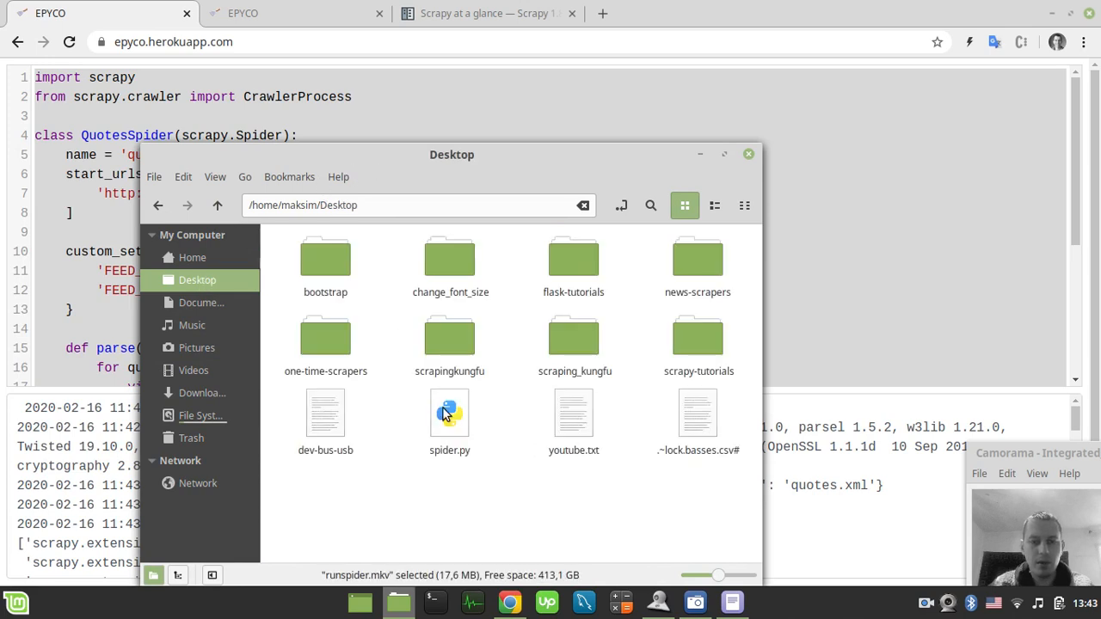
{"action": "double_click", "coordinate": [449, 413]}
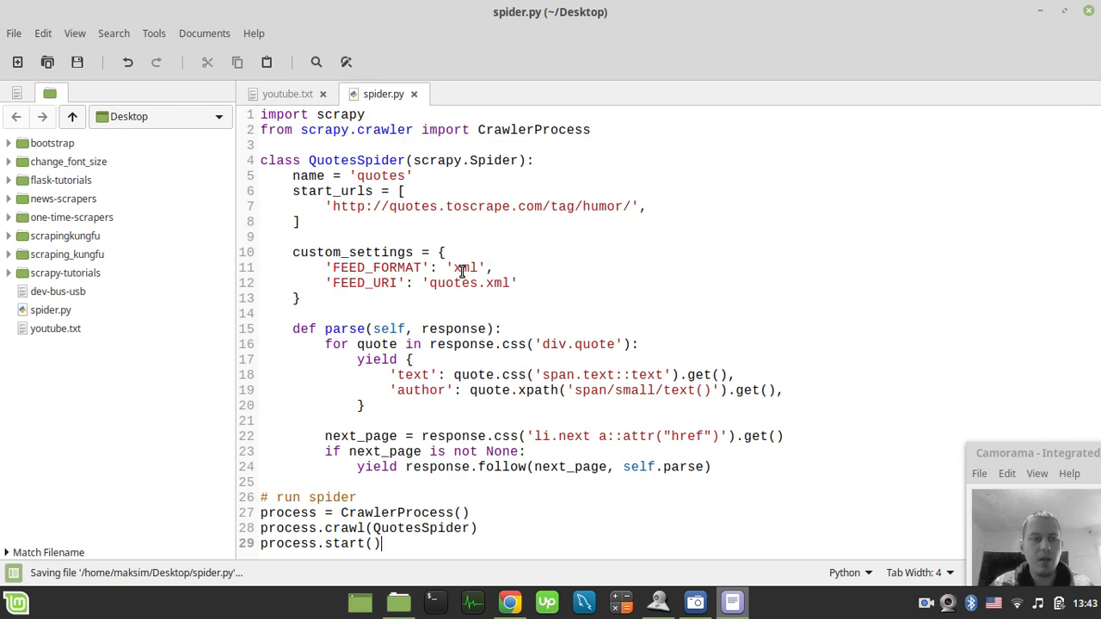
Open a terminal in the Desktop folder from spider.py in Xed's side panel.
{"action": "left_click", "coordinate": [50, 310]}
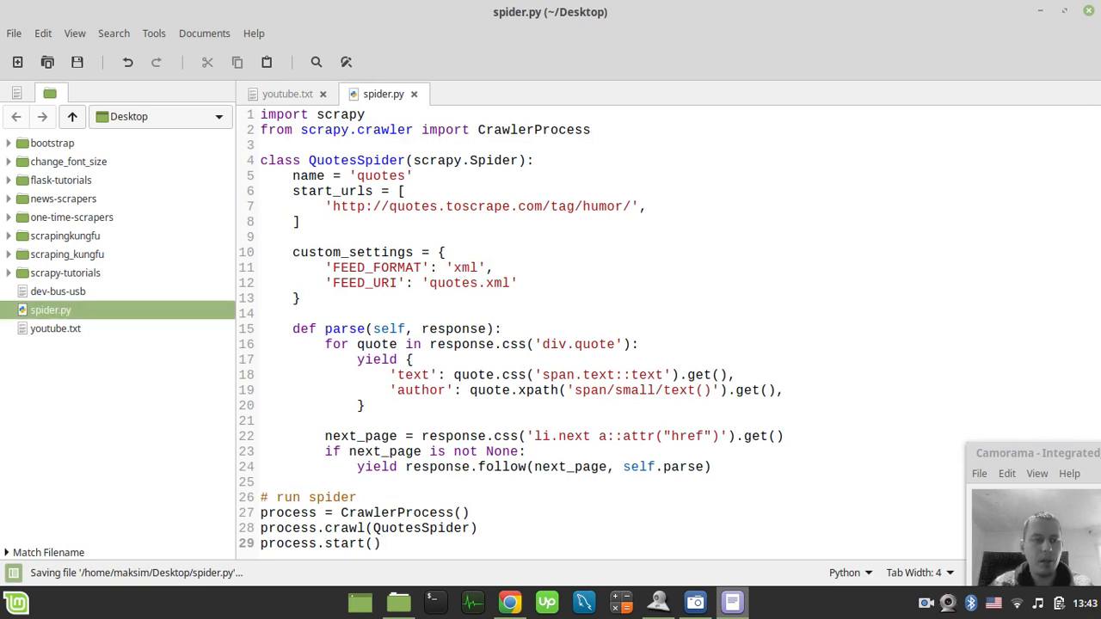
{"action": "right_click", "coordinate": [50, 310]}
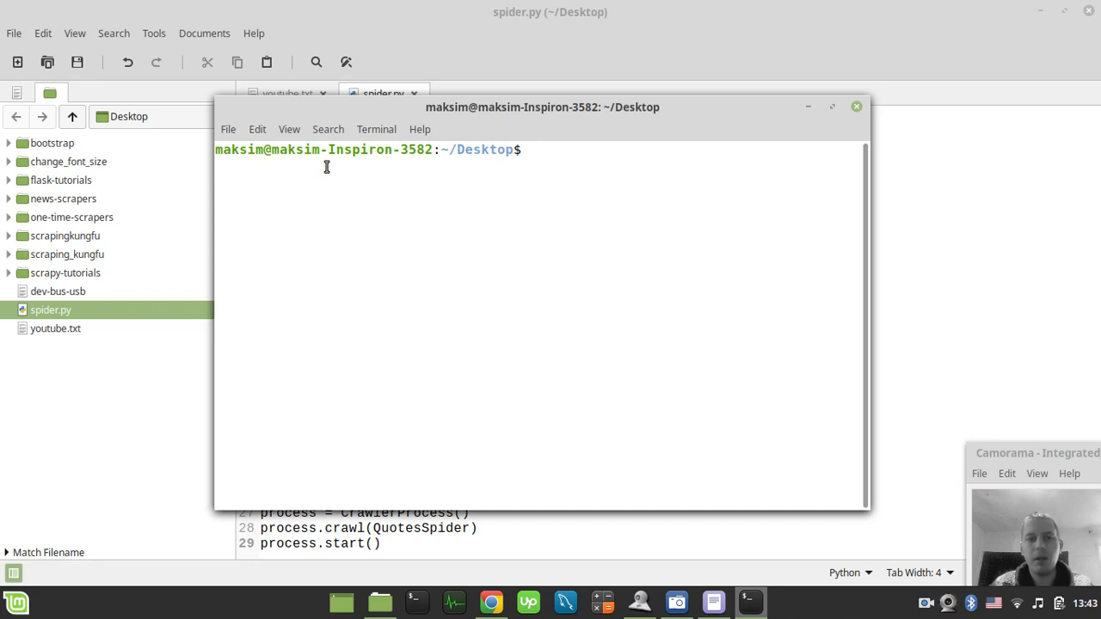
Commit with message 'added run spider code' and run python3 spider.py to generate quotes.xml.
{"action": "left_click_drag", "start_coordinate": [542, 107], "coordinate": [676, 141]}
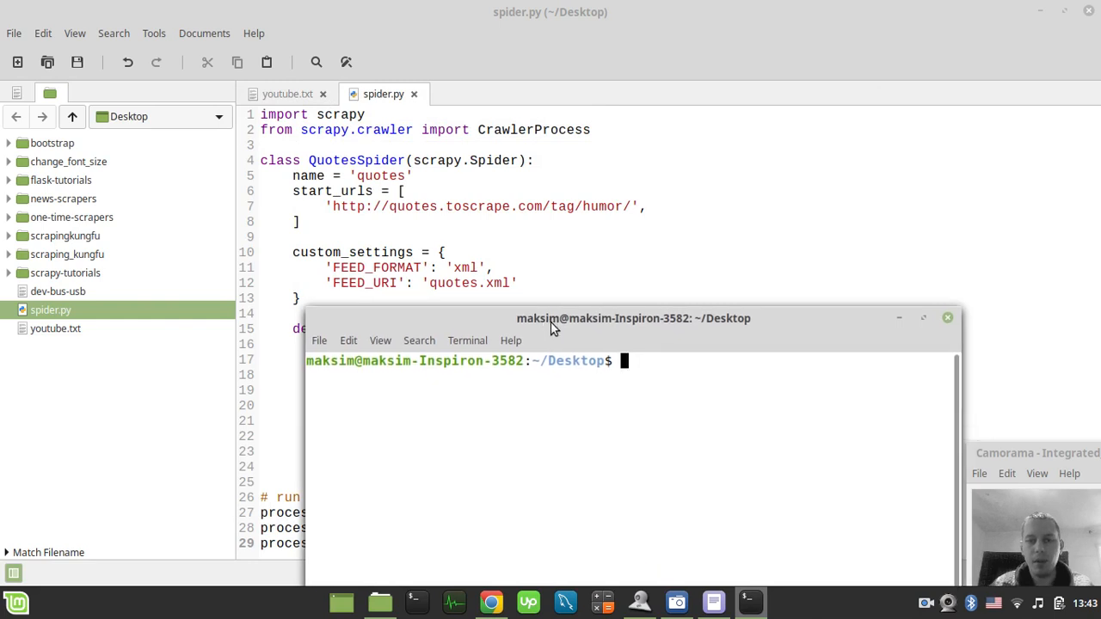
{"action": "type", "text": "git commit -m \"added run spider code\""}
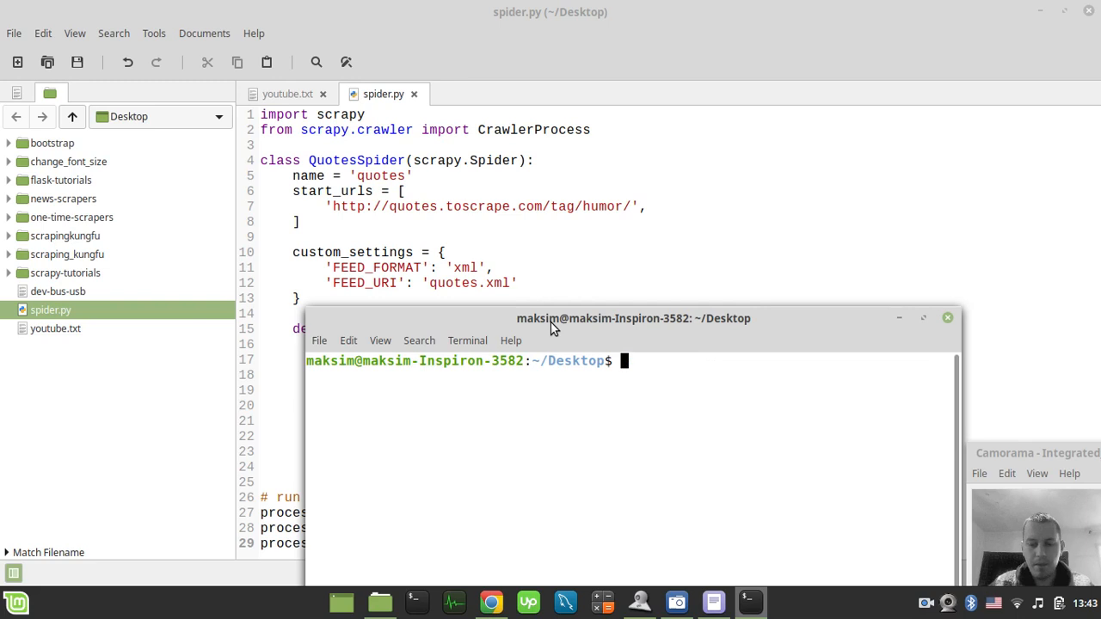
{"action": "type", "text": "python3"}
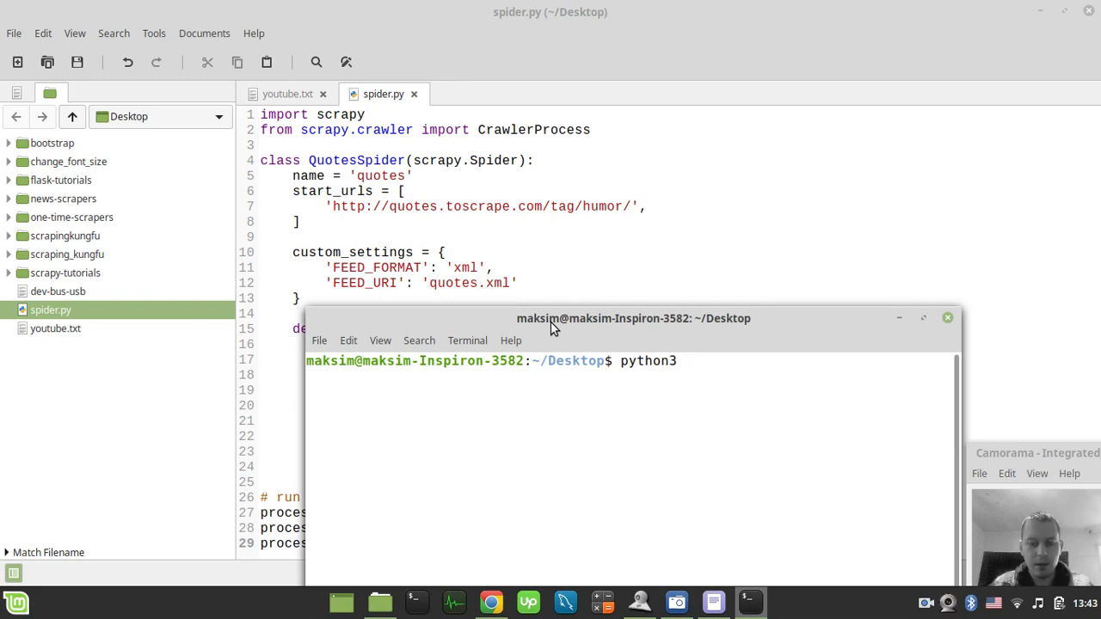
{"action": "type", "text": "spid"}
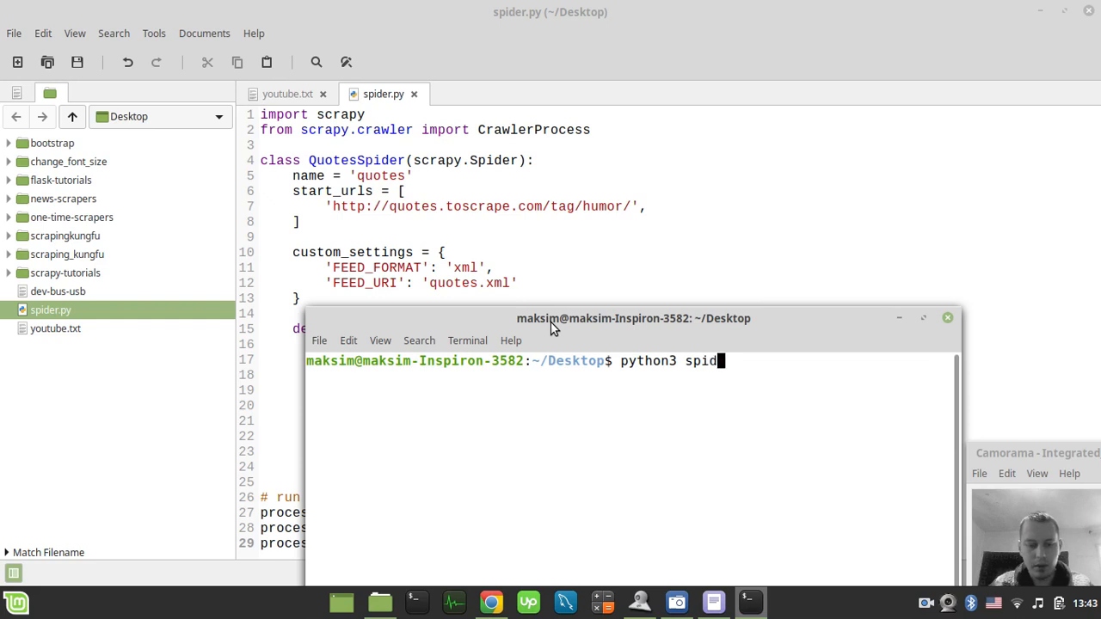
{"action": "type", "text": "er.py"}
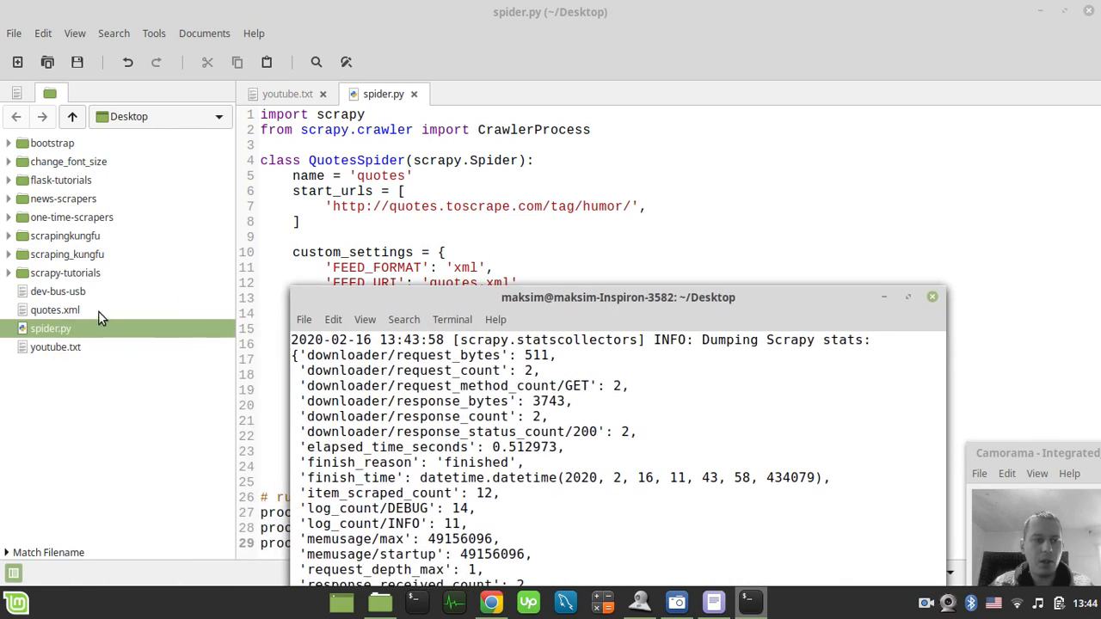
View quotes.xml, then change spider.py's FEED_FORMAT and FEED_URI from xml to json.
{"action": "double_click", "coordinate": [55, 309]}
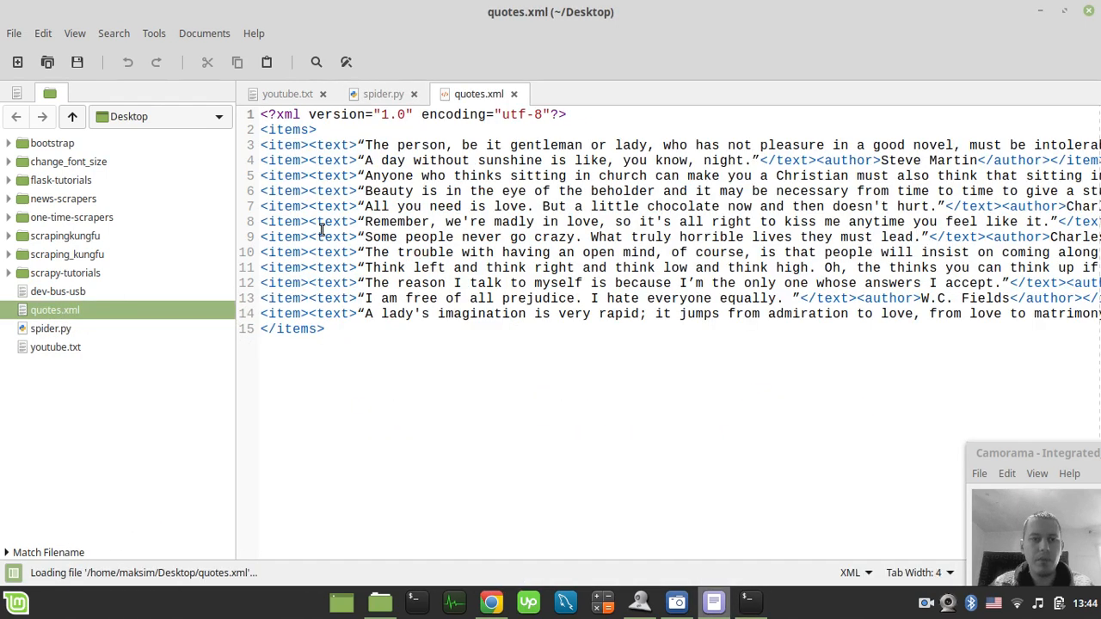
{"action": "left_click", "coordinate": [383, 93]}
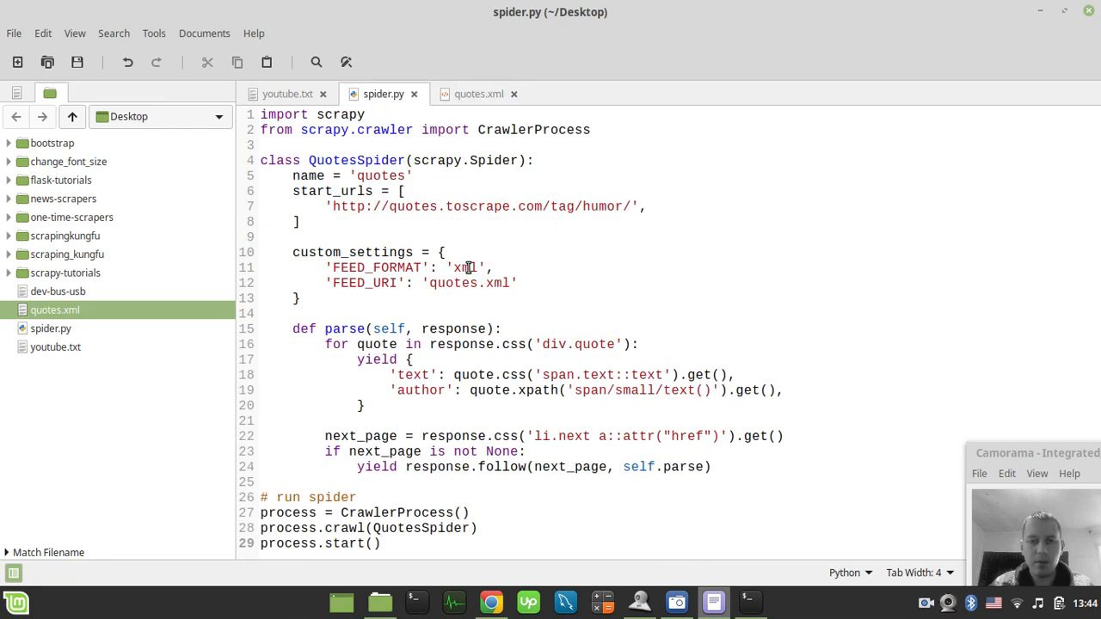
{"action": "key", "text": "BackSpace"}
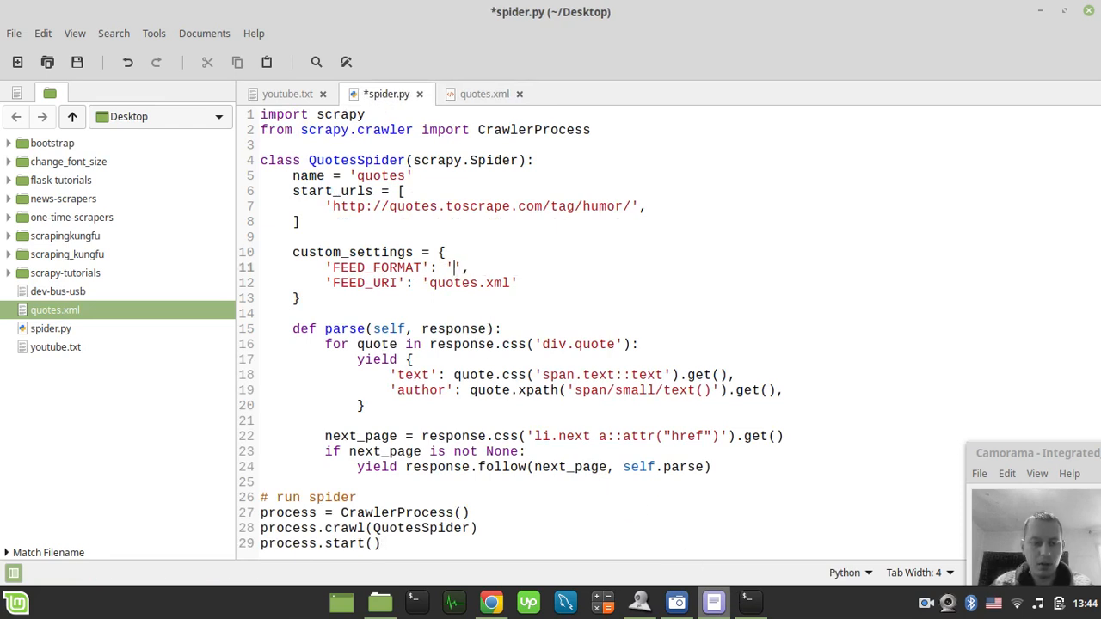
{"action": "type", "text": "json"}
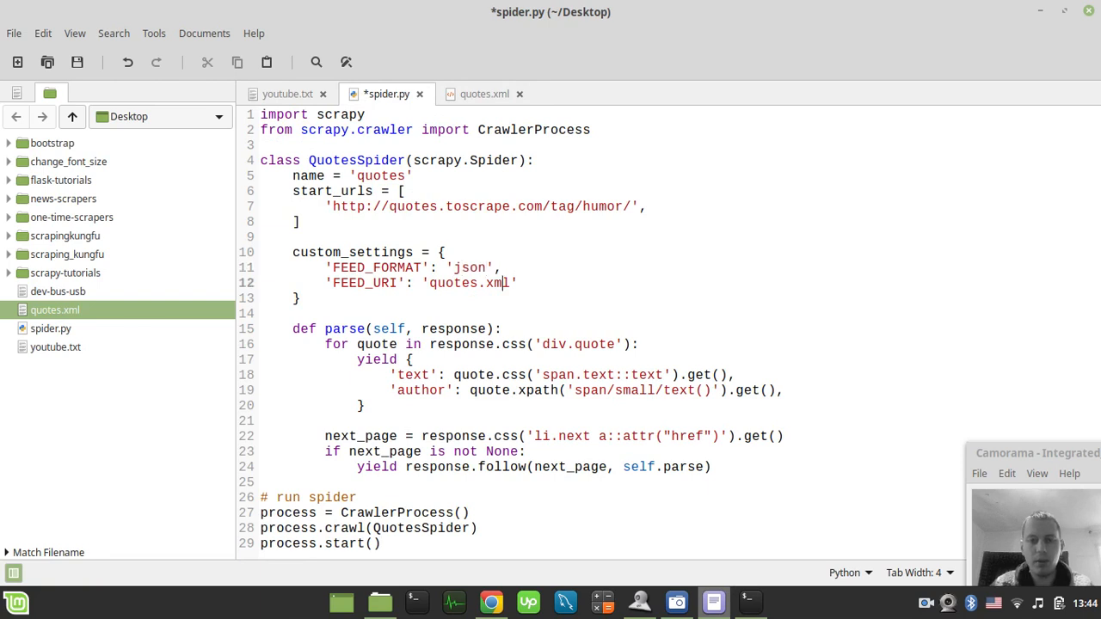
{"action": "type", "text": "json"}
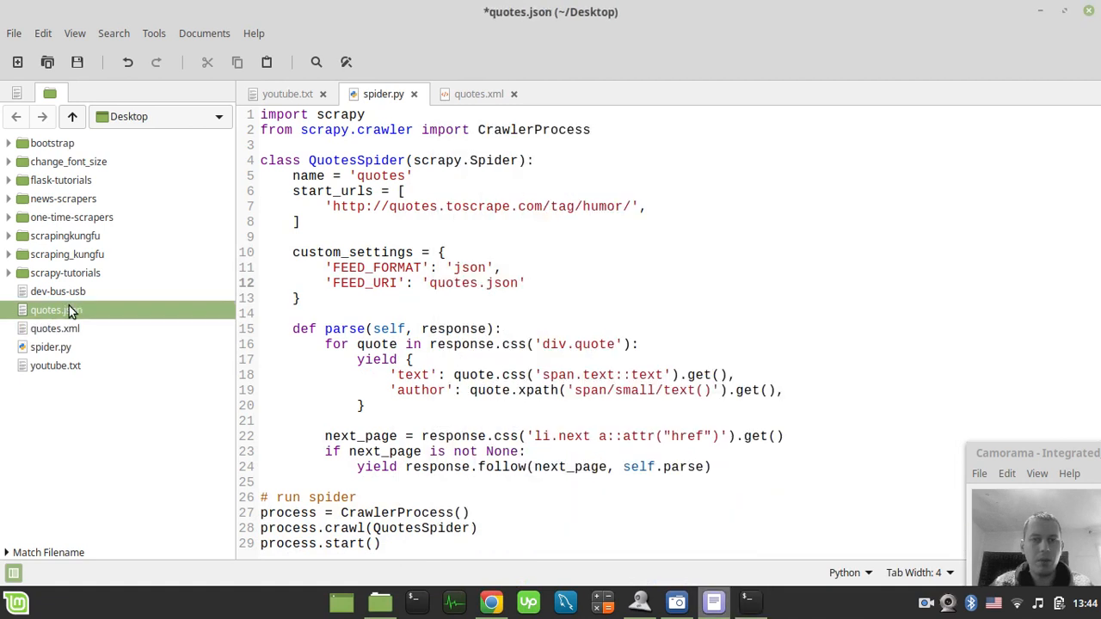
View quotes.json, switch both feed settings to csv, save, and rerun the spider.
{"action": "double_click", "coordinate": [46, 310]}
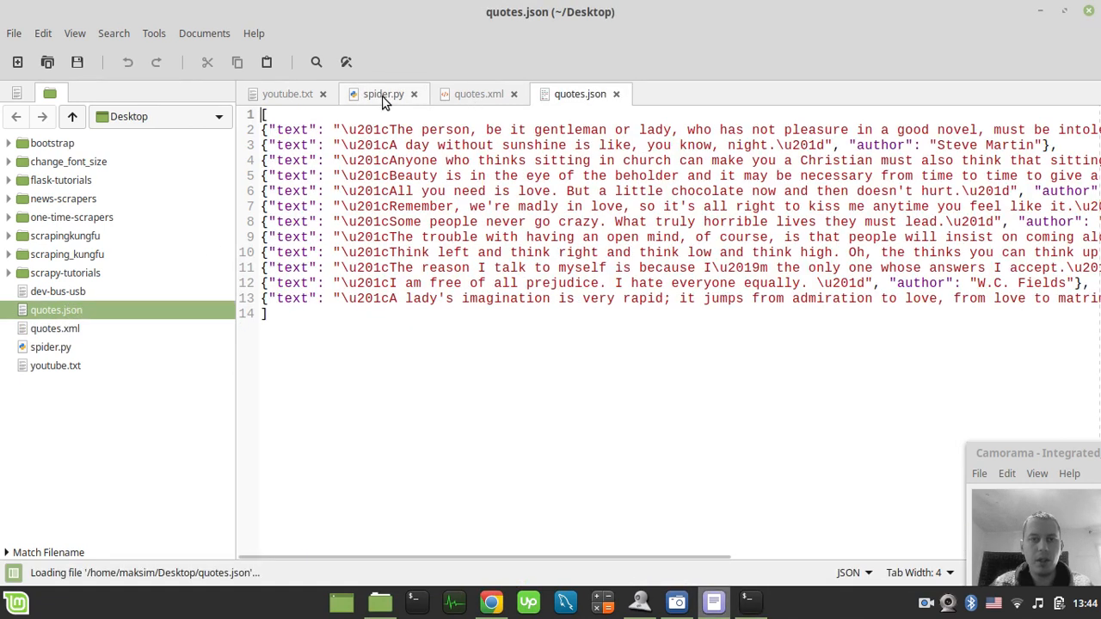
{"action": "left_click", "coordinate": [383, 93]}
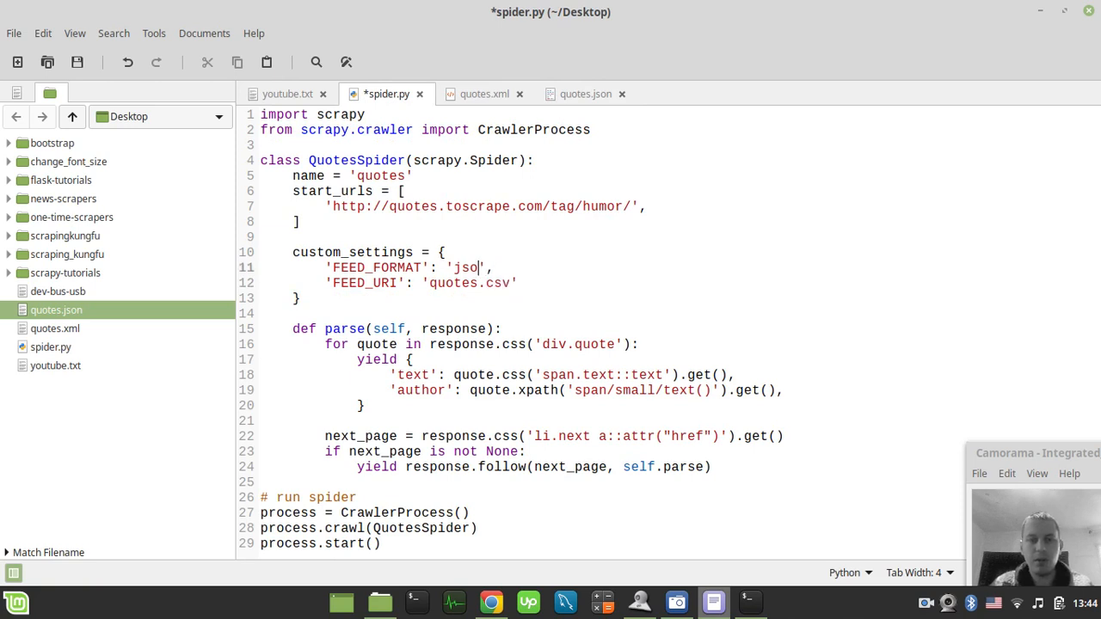
{"action": "type", "text": "csv"}
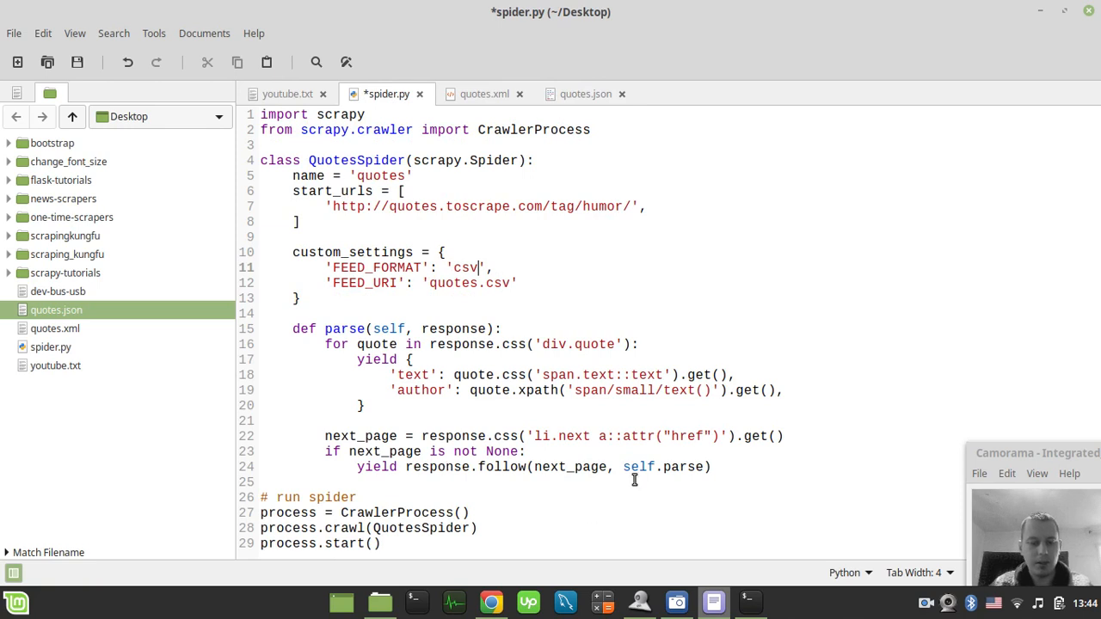
{"action": "key", "text": "ctrl+s"}
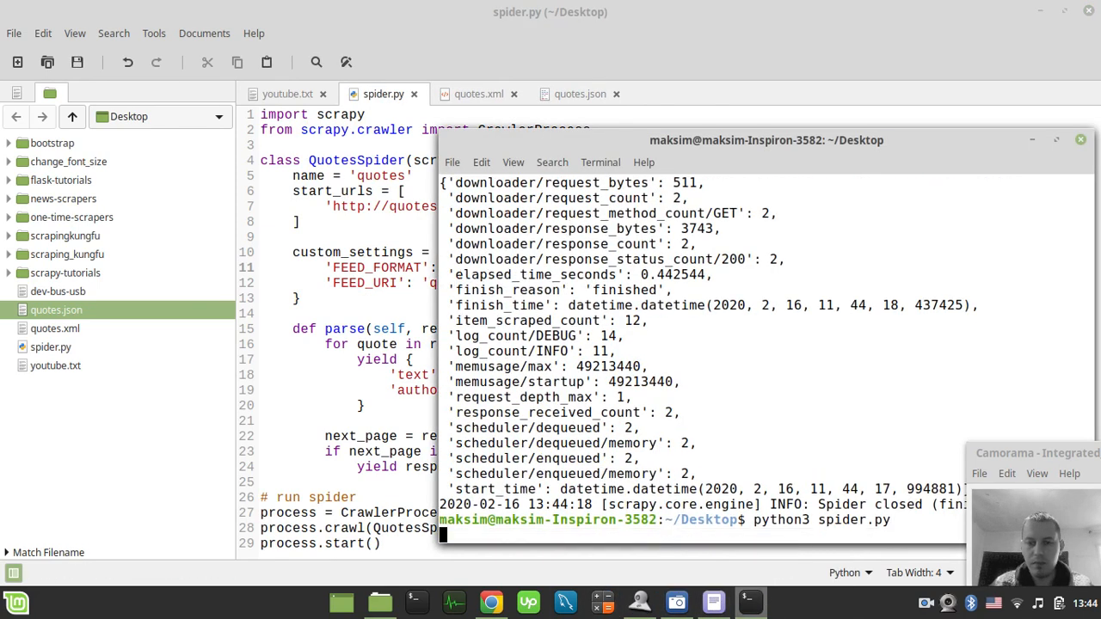
{"action": "key", "text": "Return"}
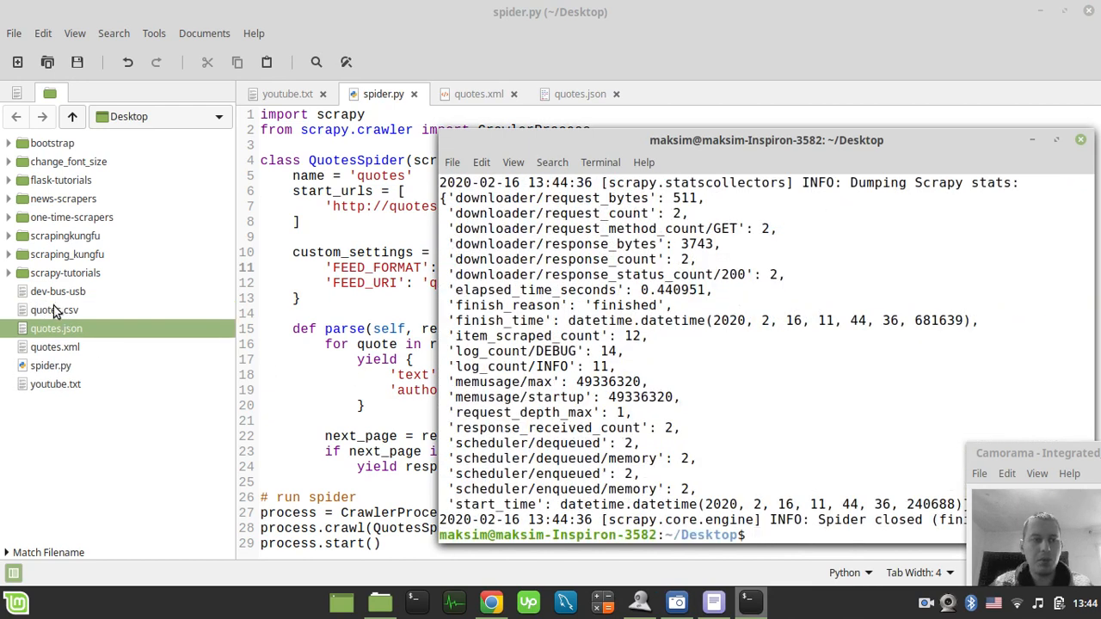